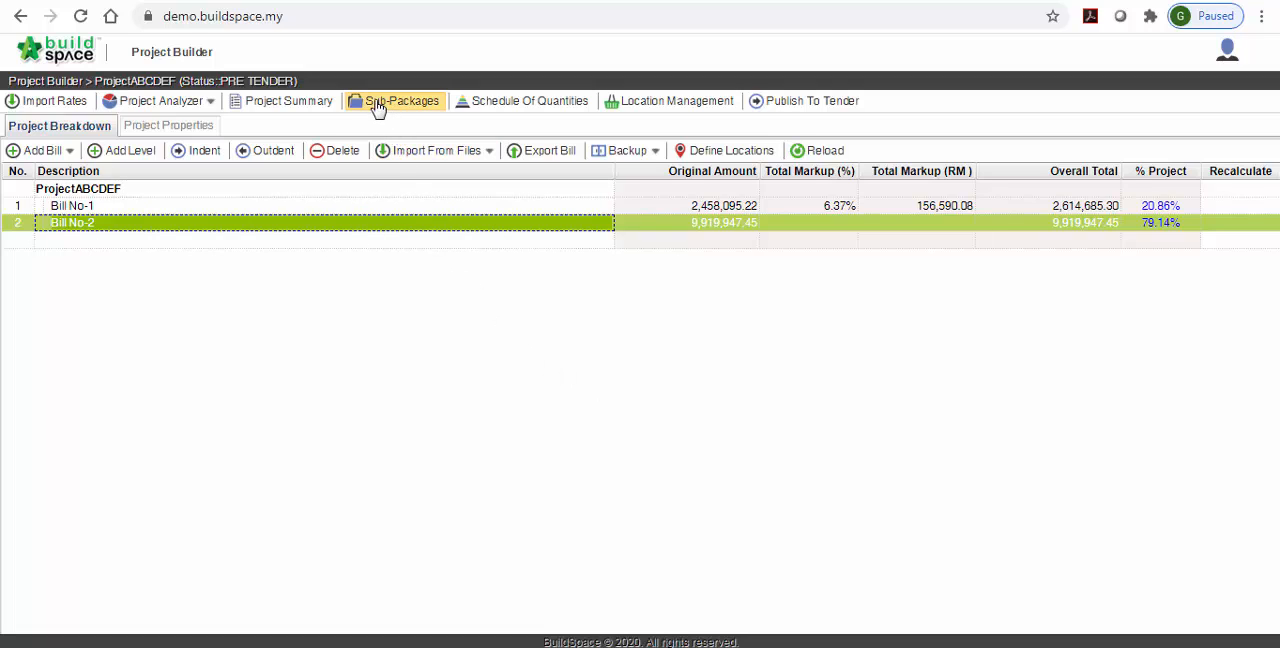
Add a sub-package named 'Labour for concreting' to ProjectABCDEF's Sub-Packages list.
click(401, 100)
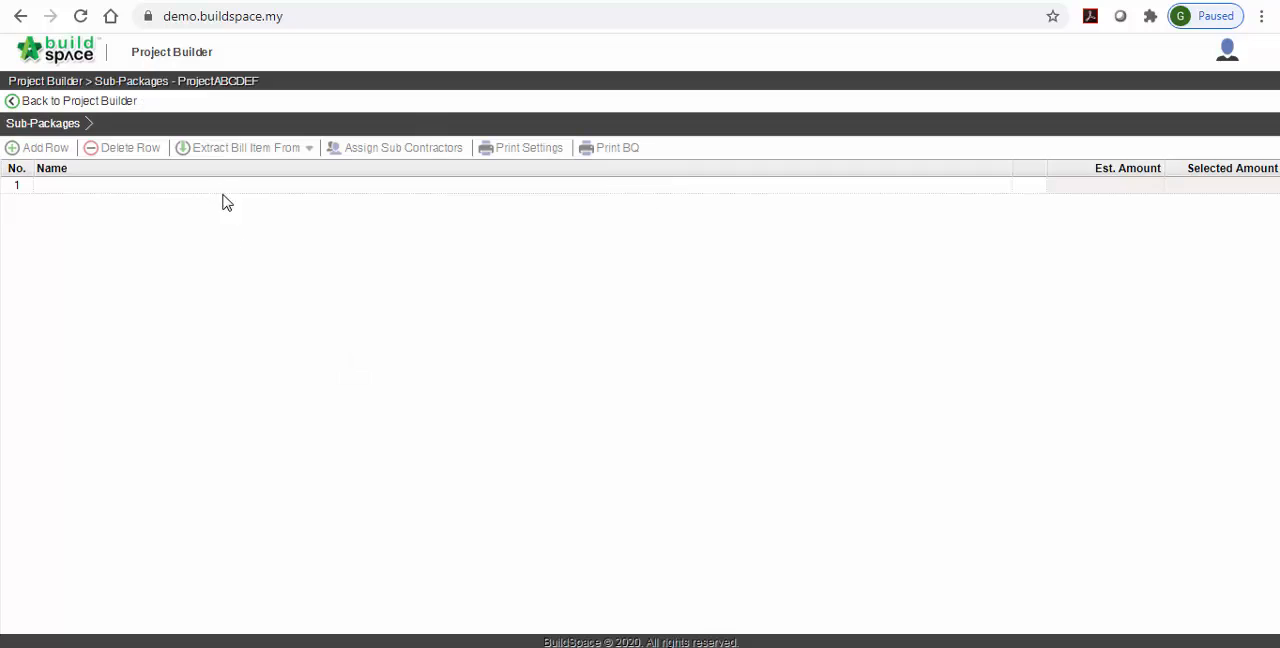
text(Co)
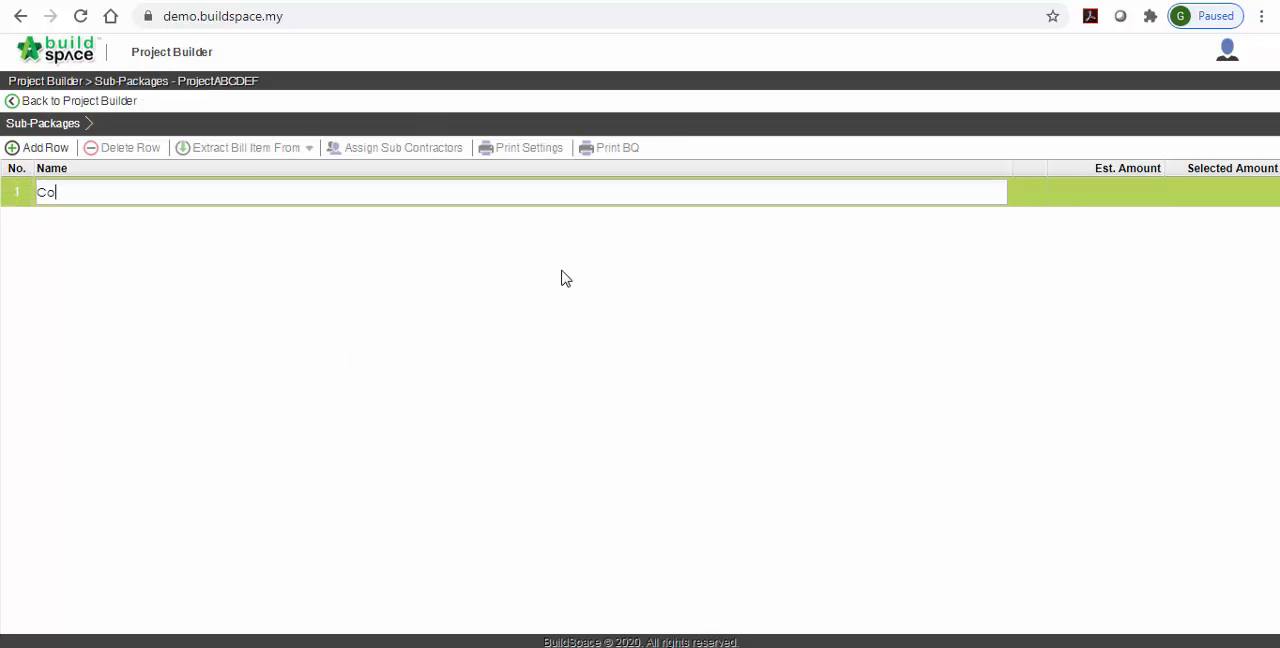
text(ncrete)
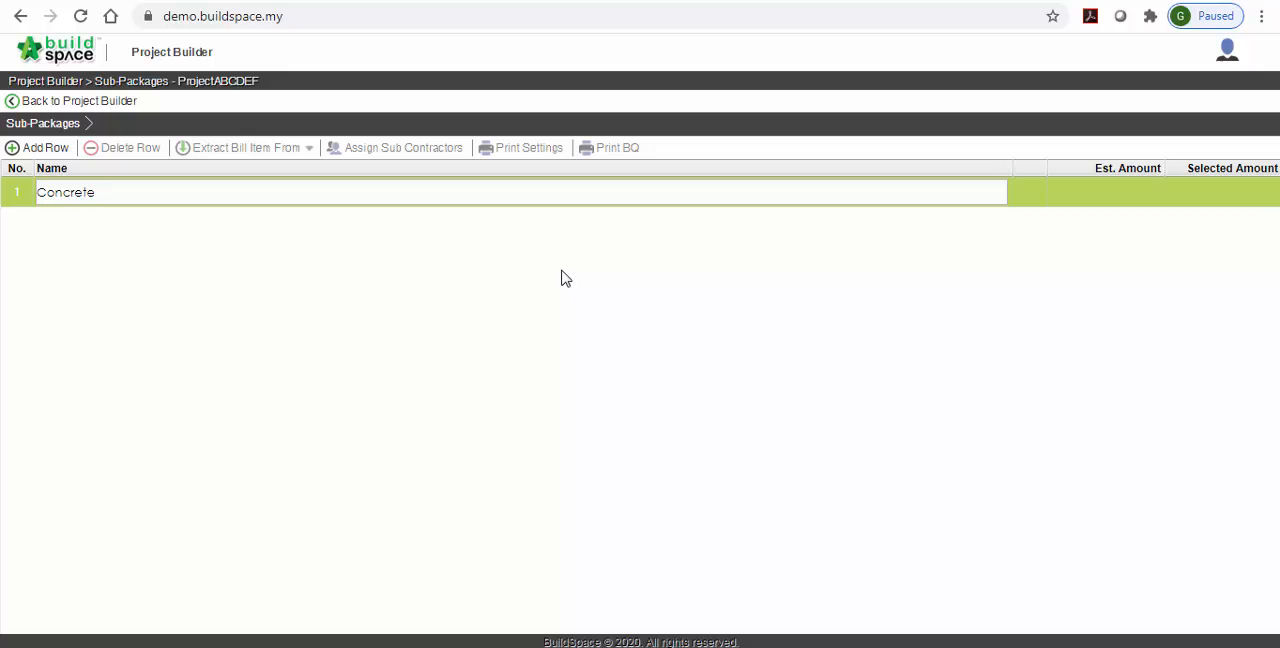
text(L)
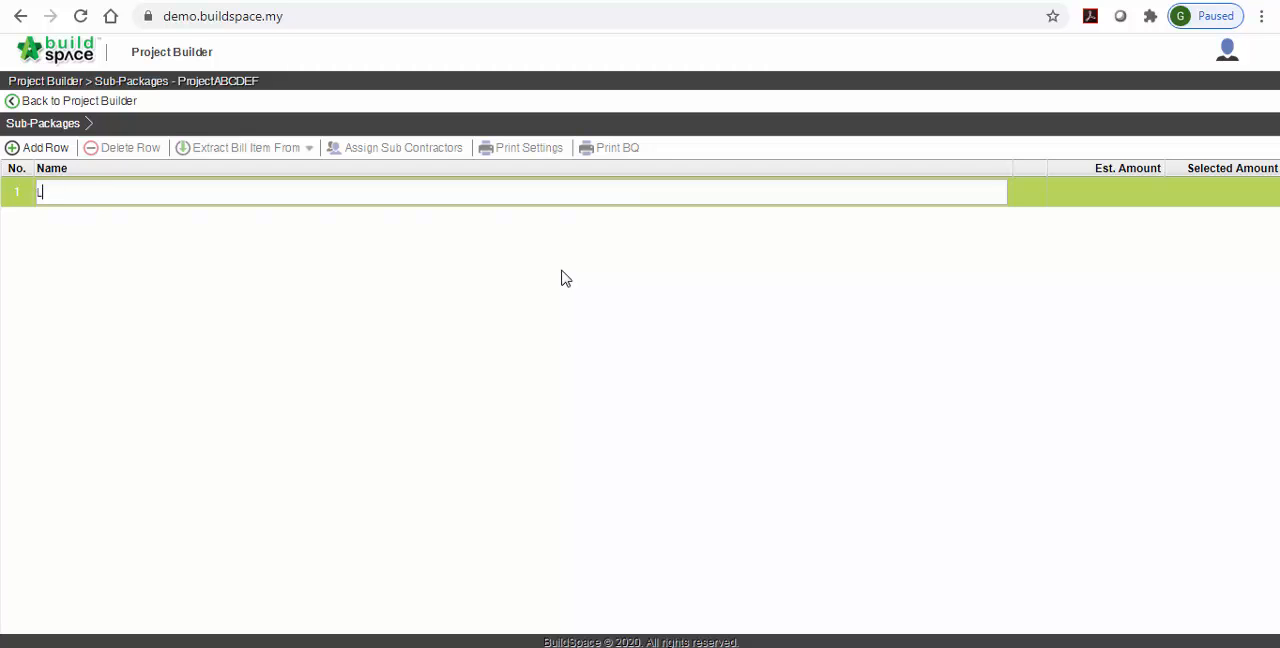
text(Labour for concreting)
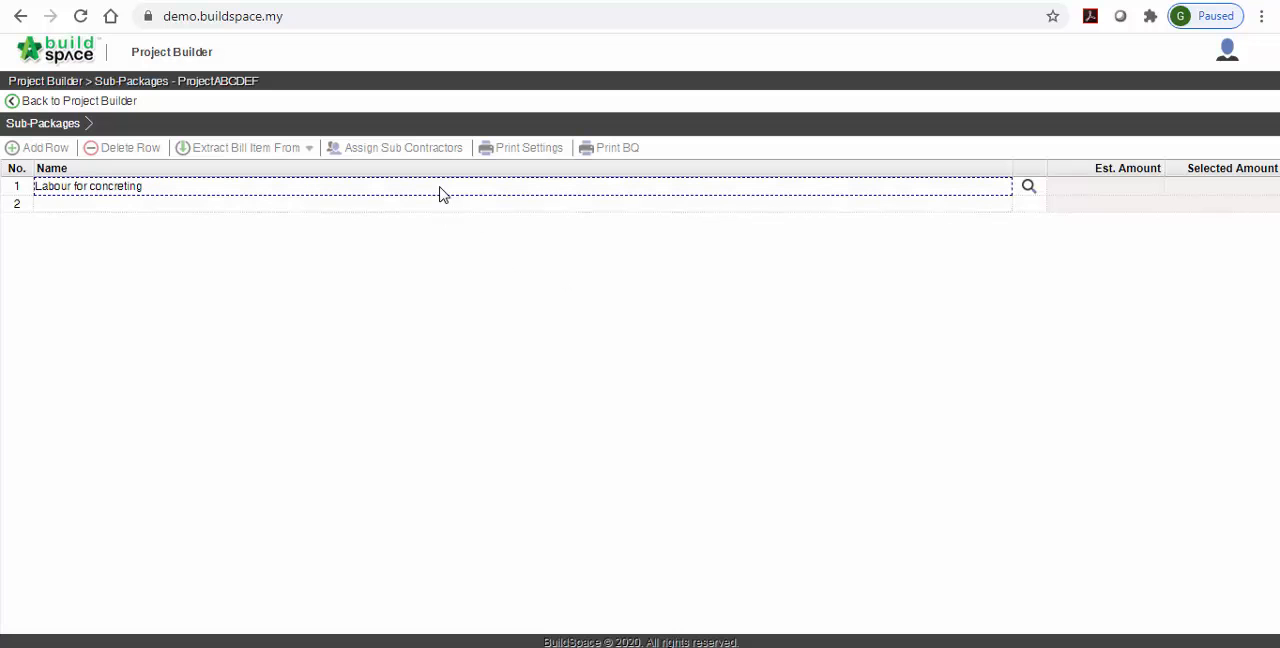
Import Bill No-1's FRAME column, beam and stirrup items into Labour for concreting.
click(445, 186)
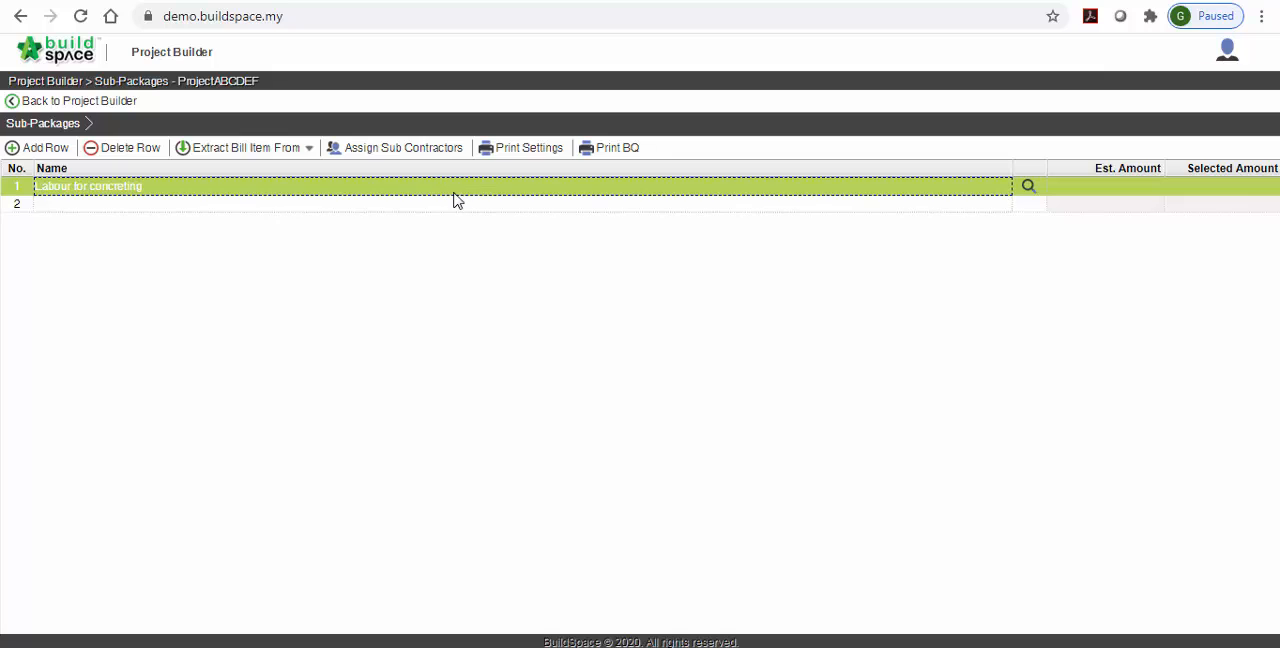
mouse_move(245, 147)
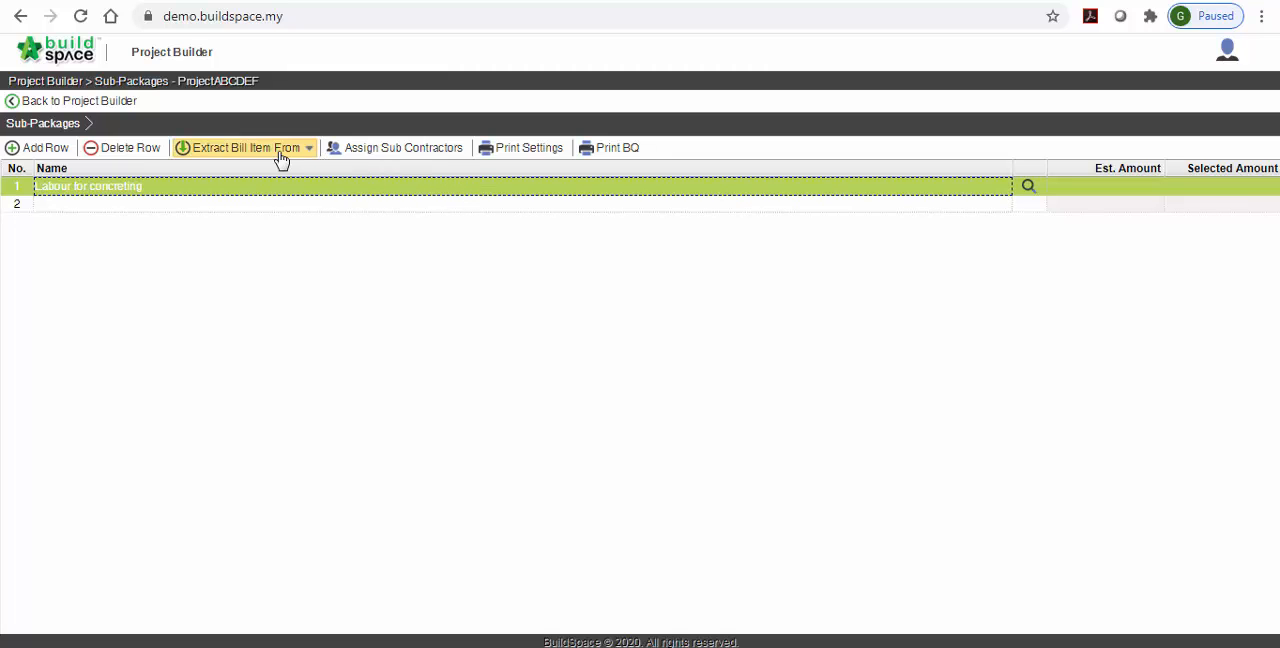
click(245, 147)
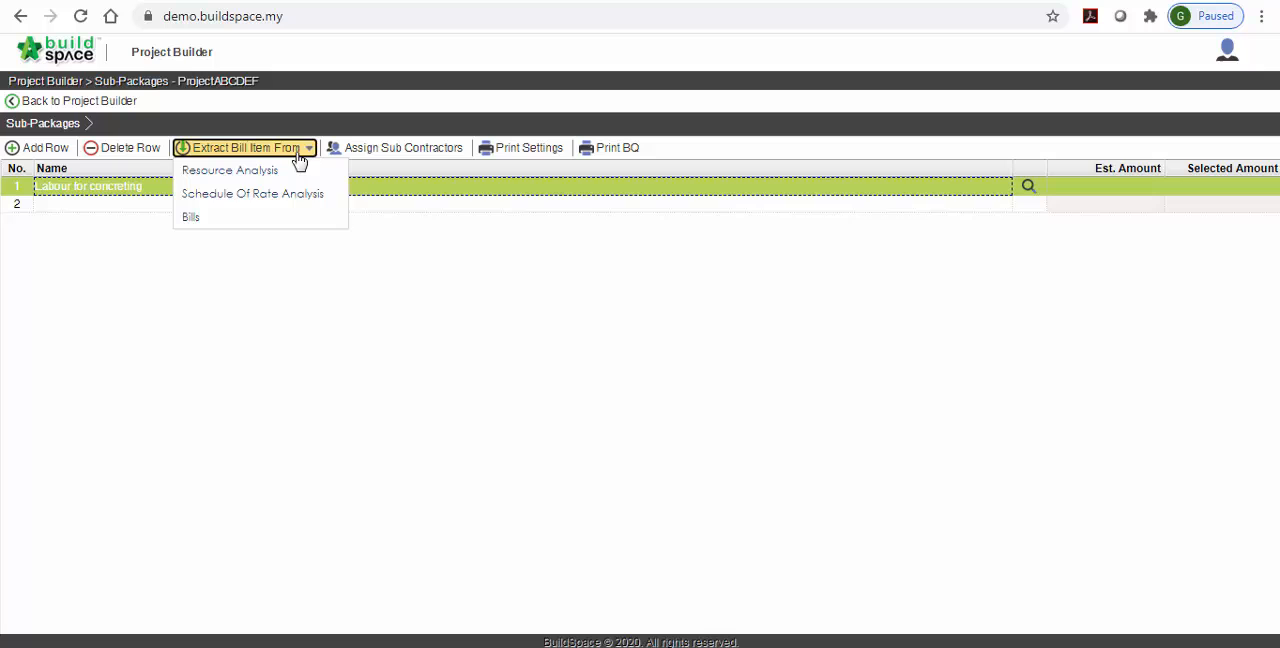
mouse_move(190, 218)
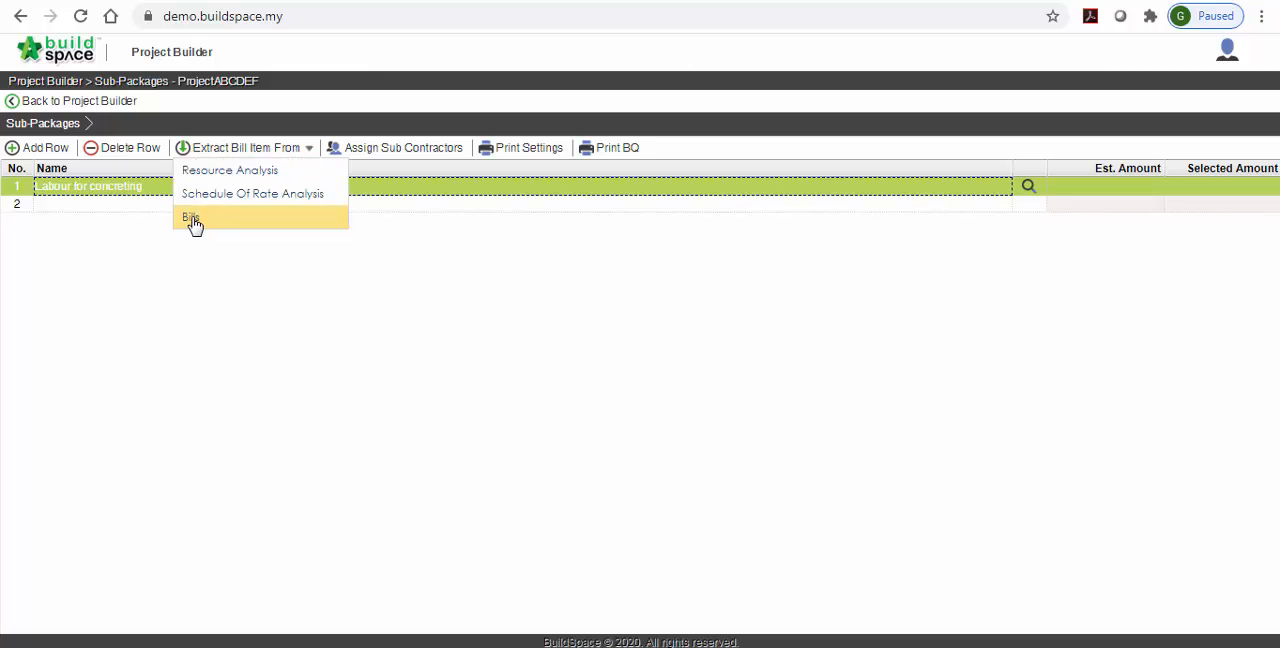
click(191, 218)
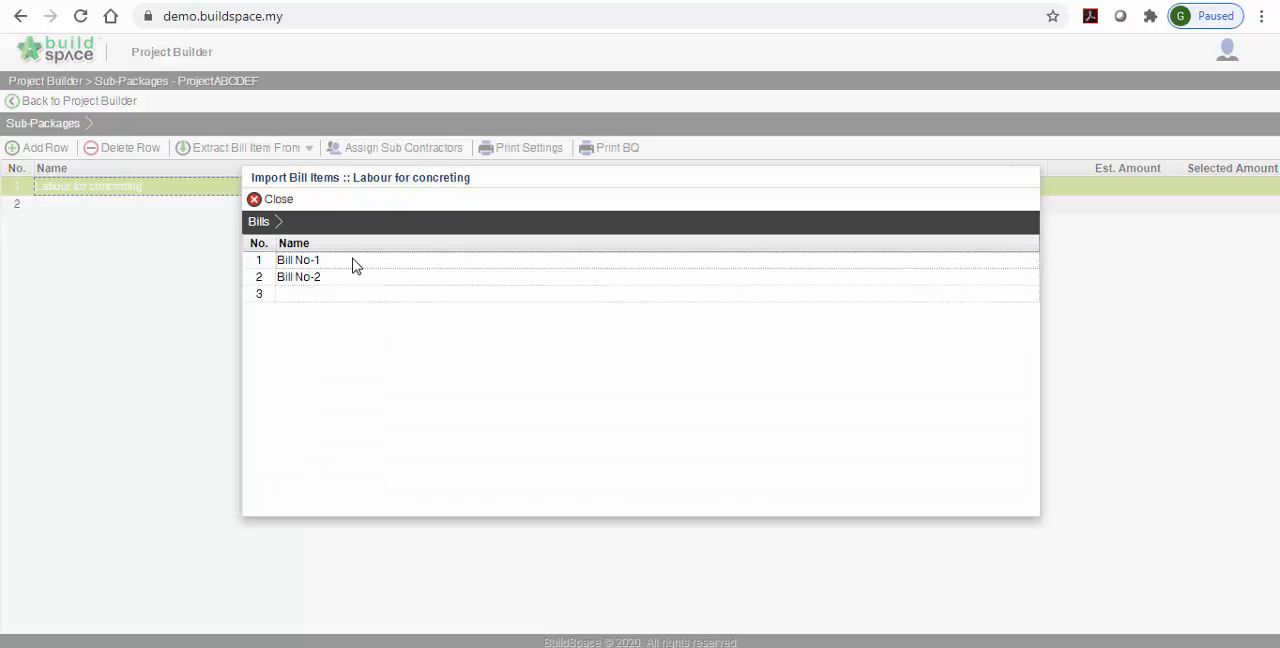
click(298, 260)
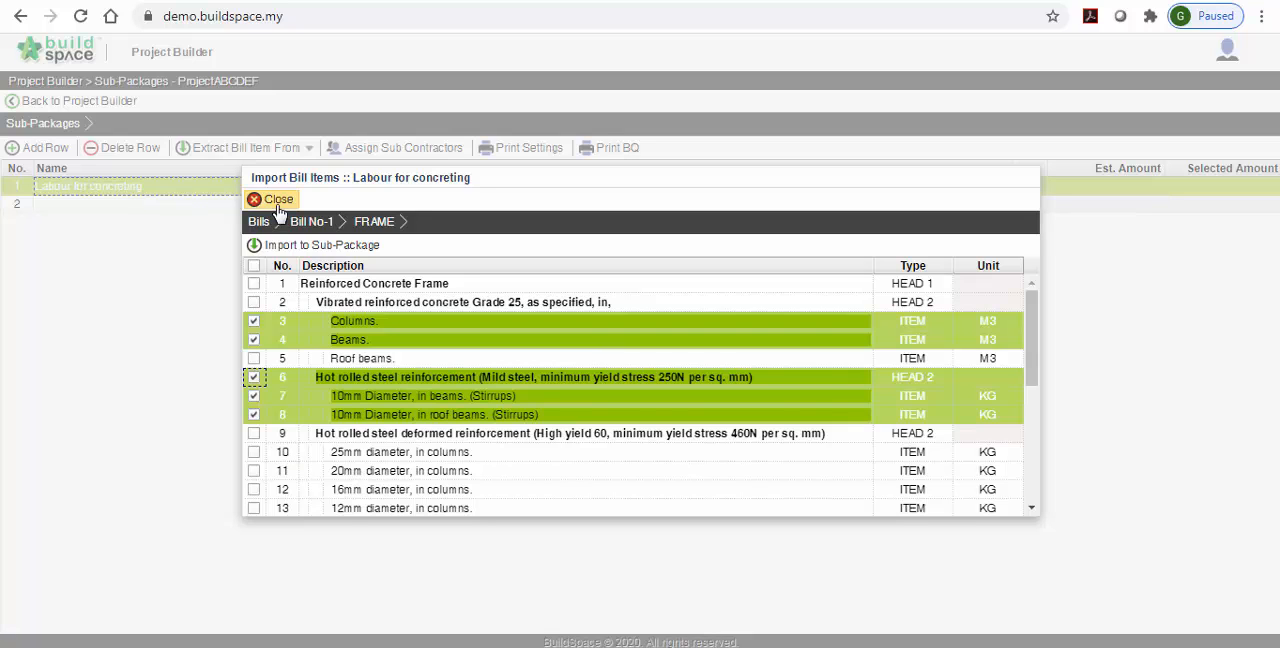
click(271, 199)
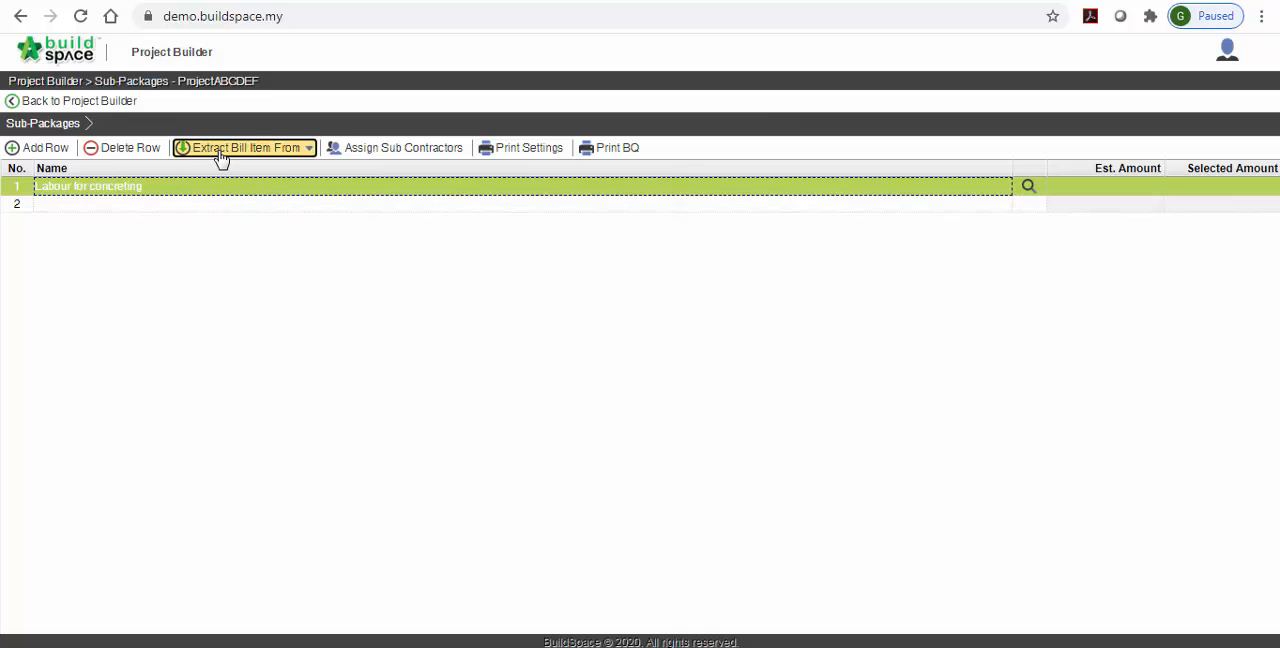
Import the Labour concrete resource item from Labour > Concrete into the sub-package.
click(244, 147)
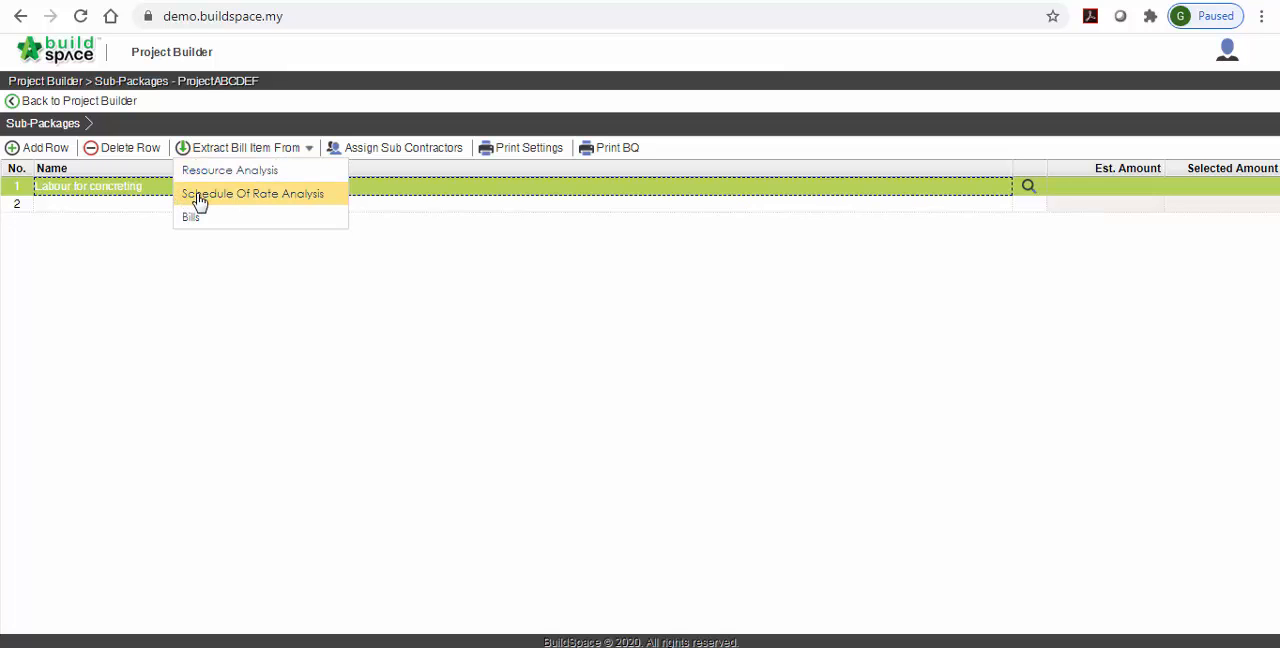
mouse_move(330, 200)
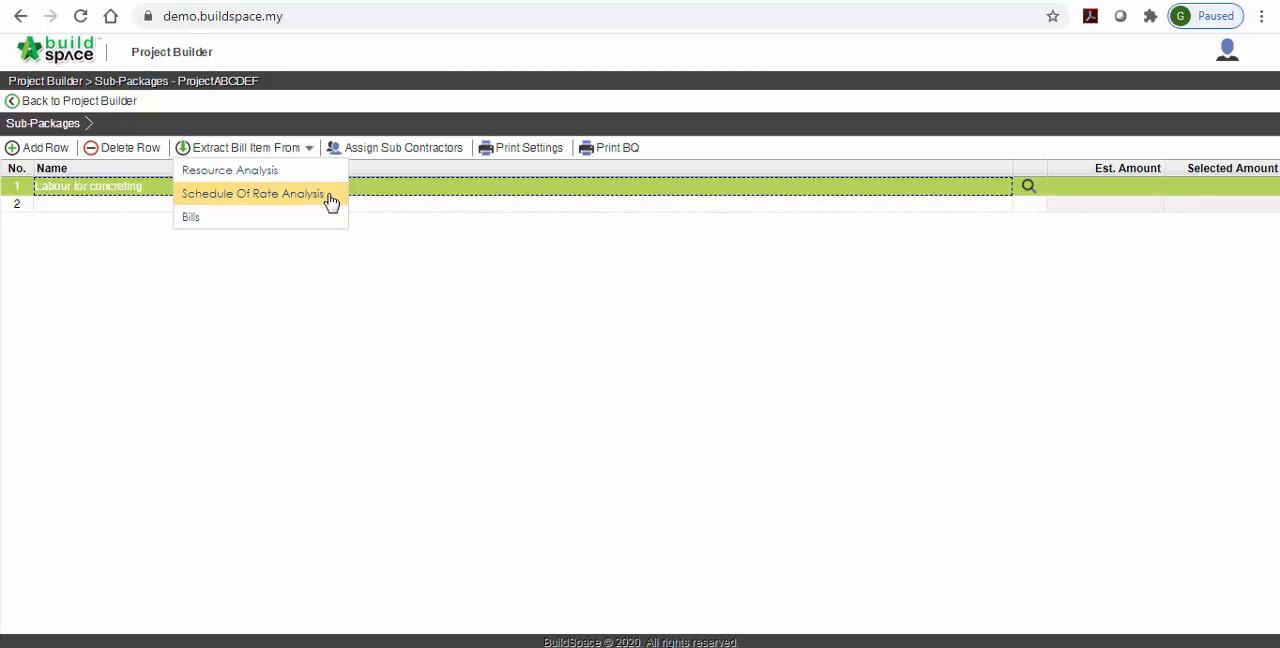
click(229, 169)
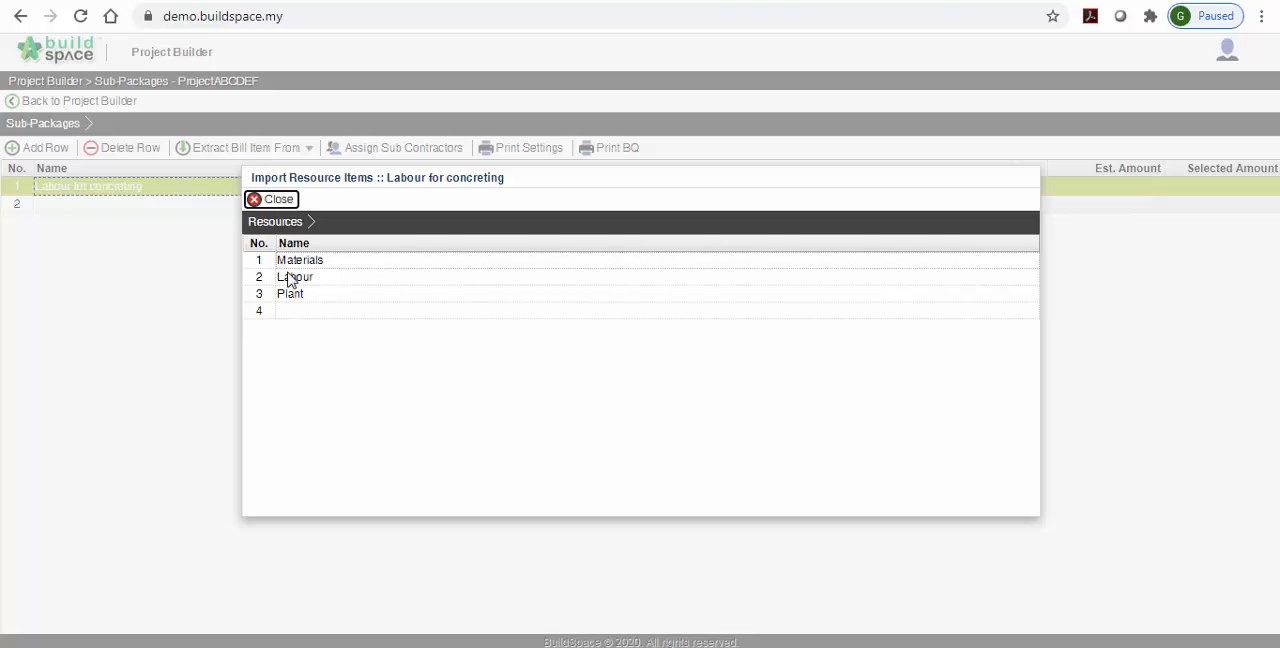
click(294, 277)
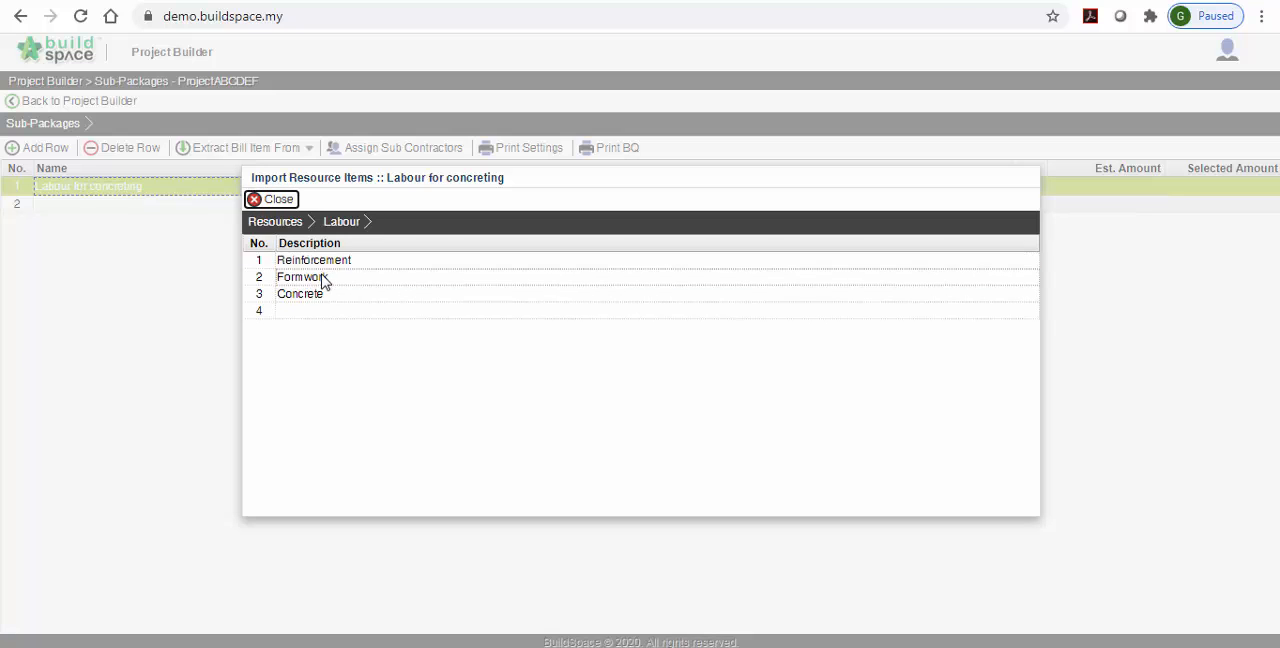
click(300, 293)
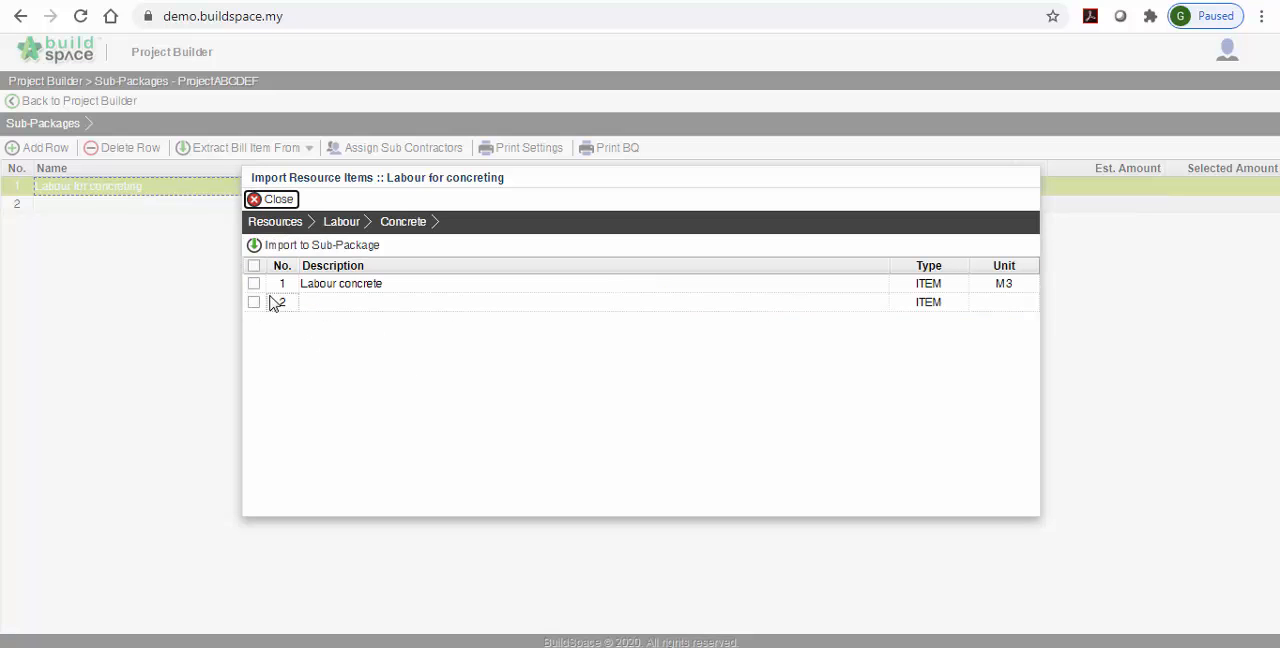
click(254, 283)
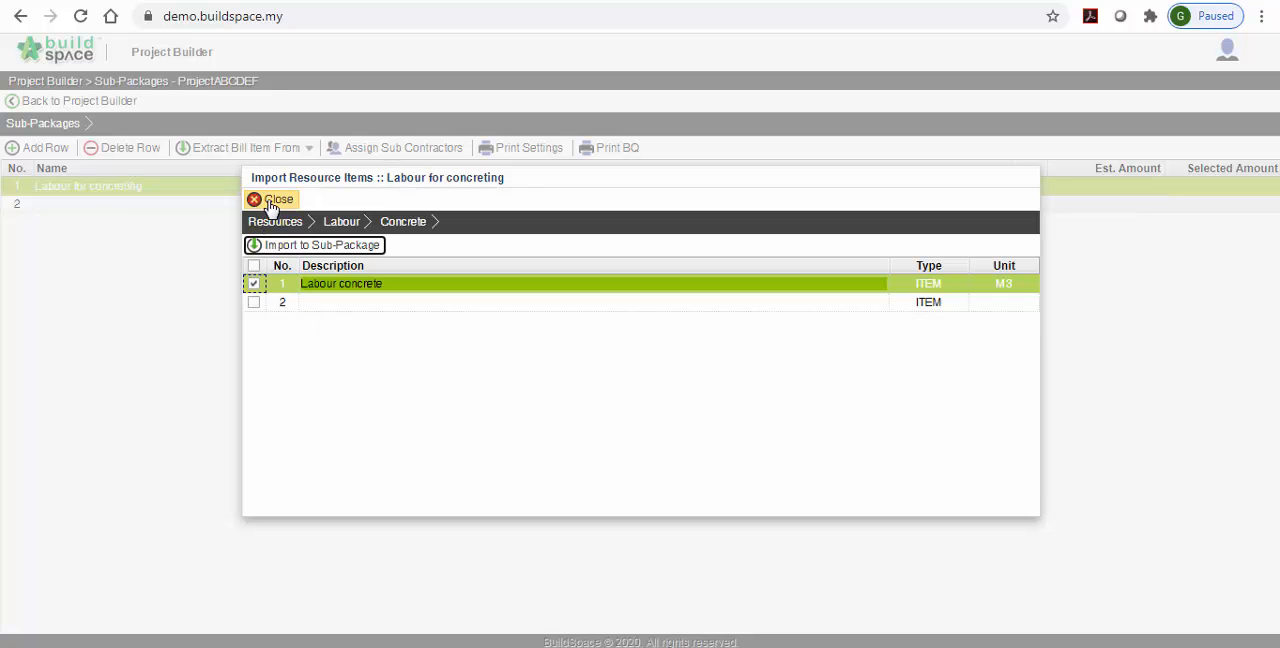
click(272, 199)
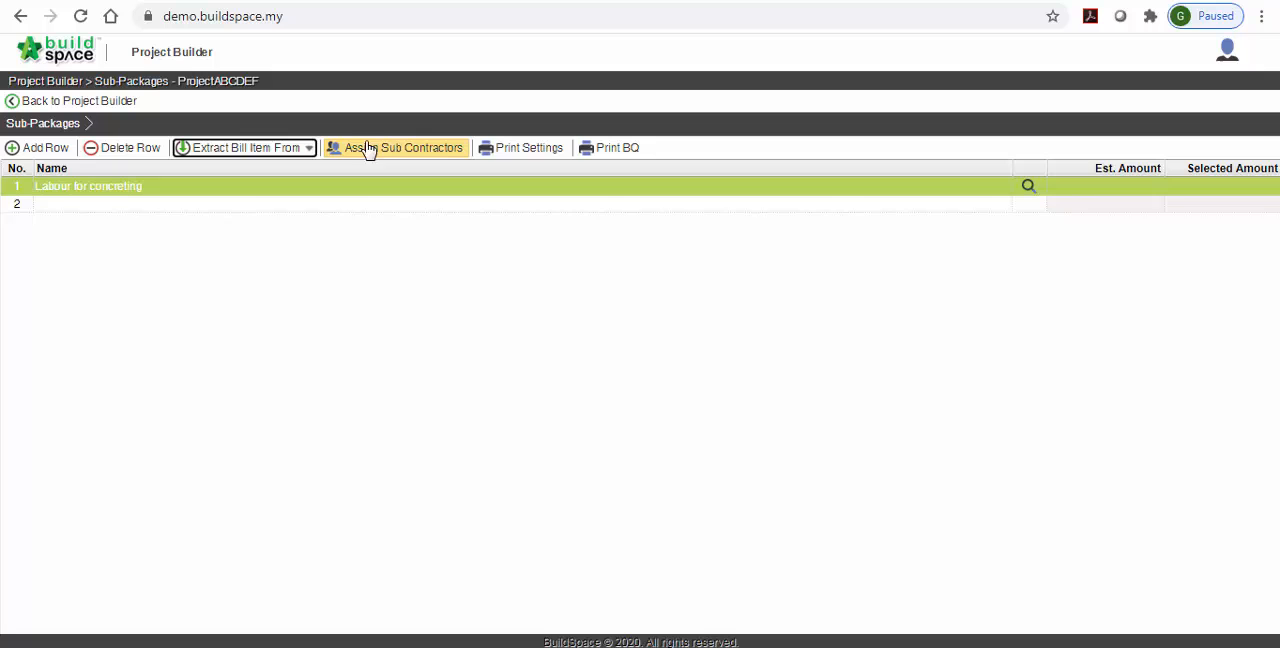
Assign Bill No-1's Default type and Unit 1, giving an estimated amount of 54,376.00.
click(395, 147)
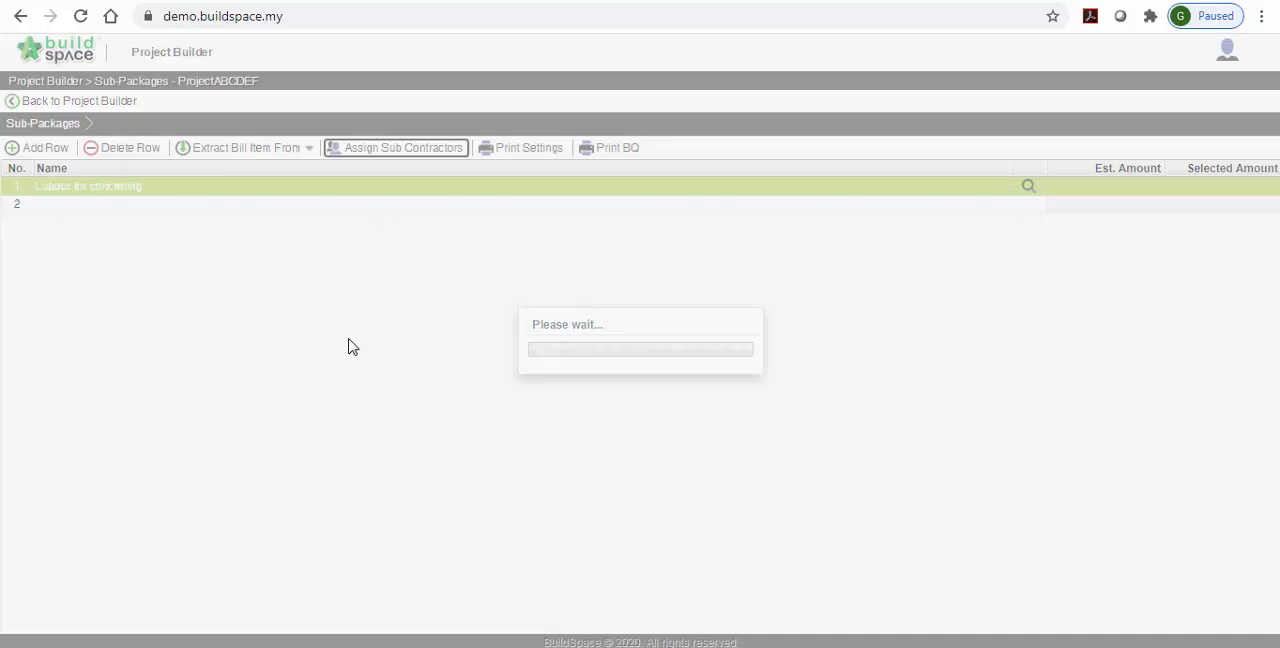
click(403, 147)
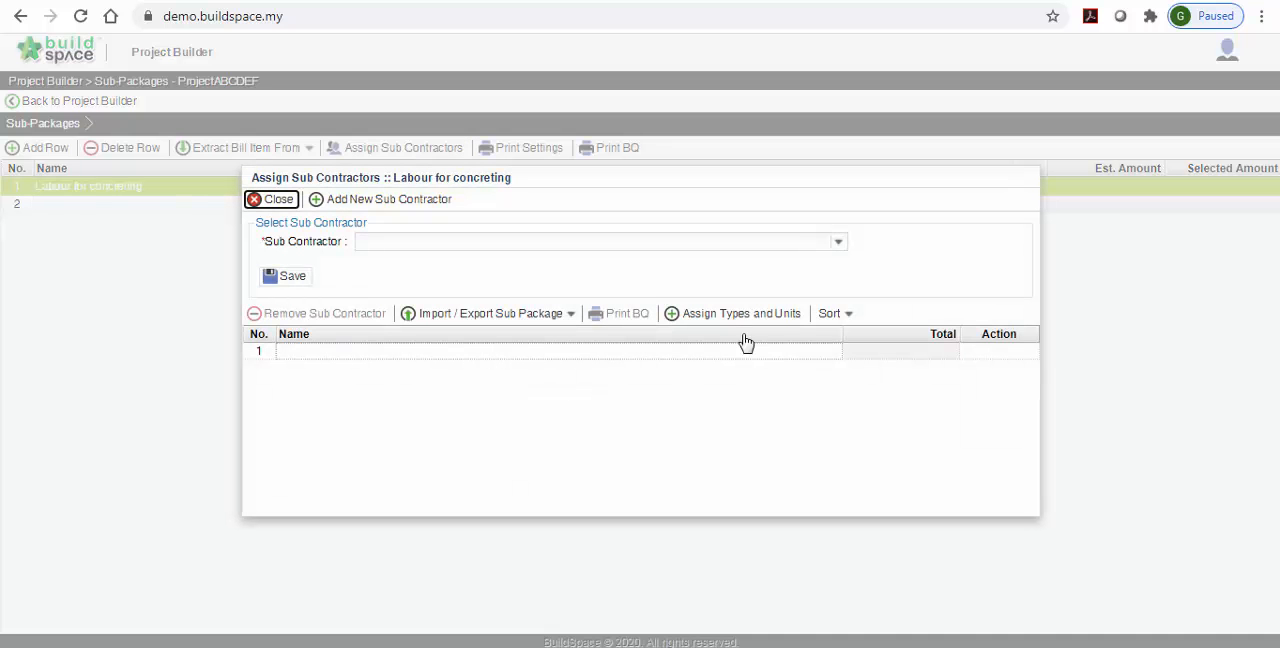
mouse_move(733, 313)
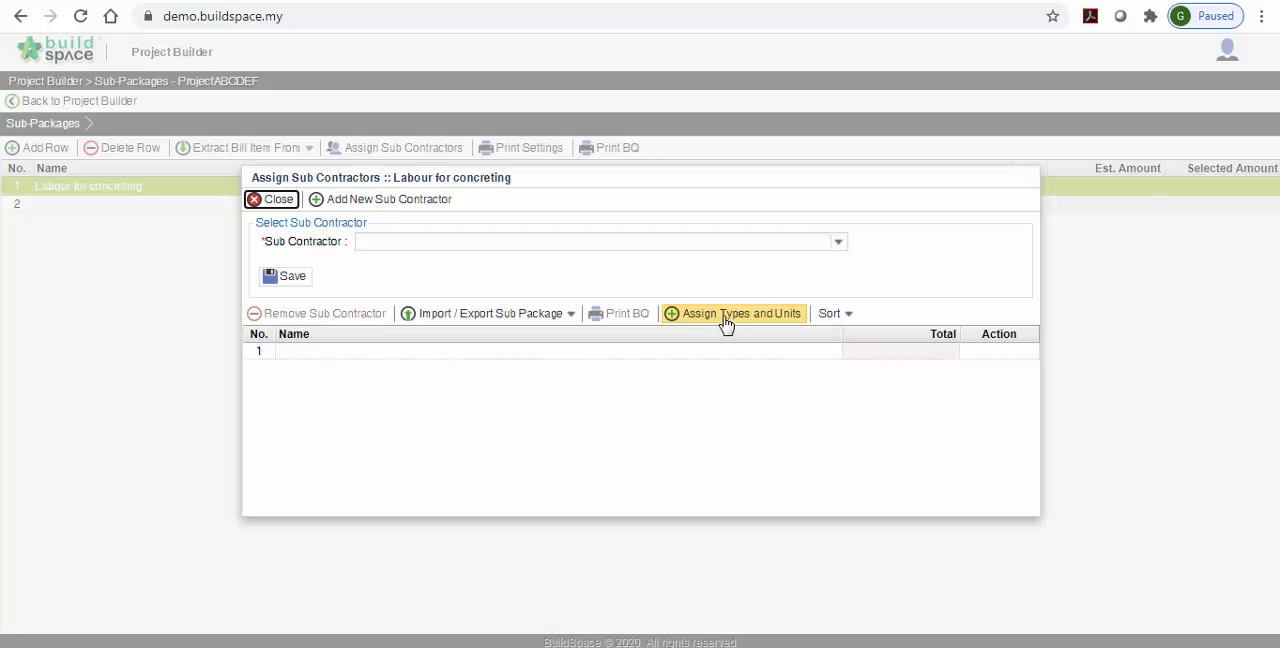
click(740, 313)
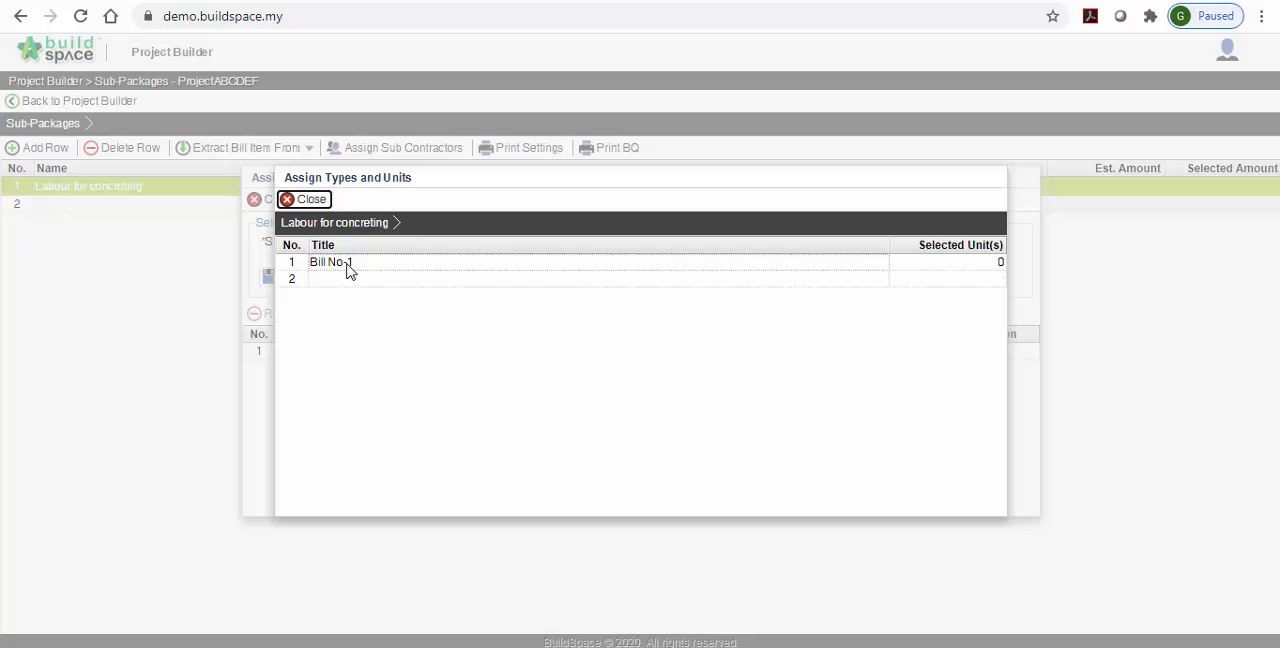
click(330, 262)
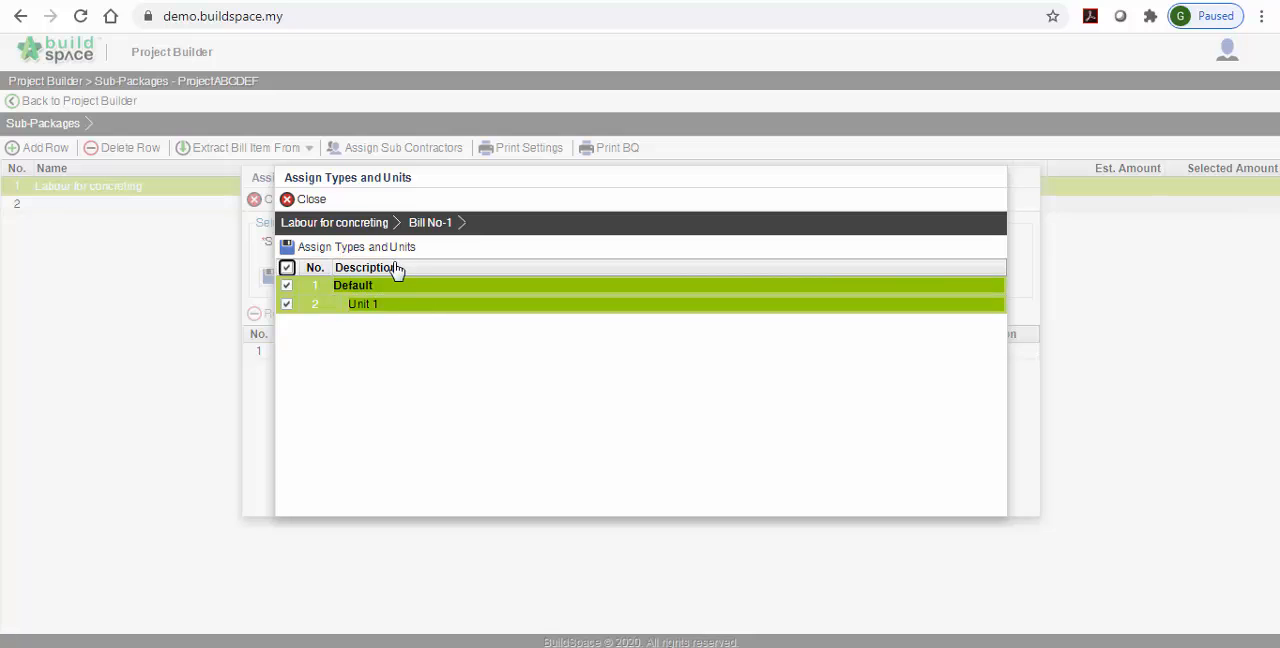
mouse_move(387, 278)
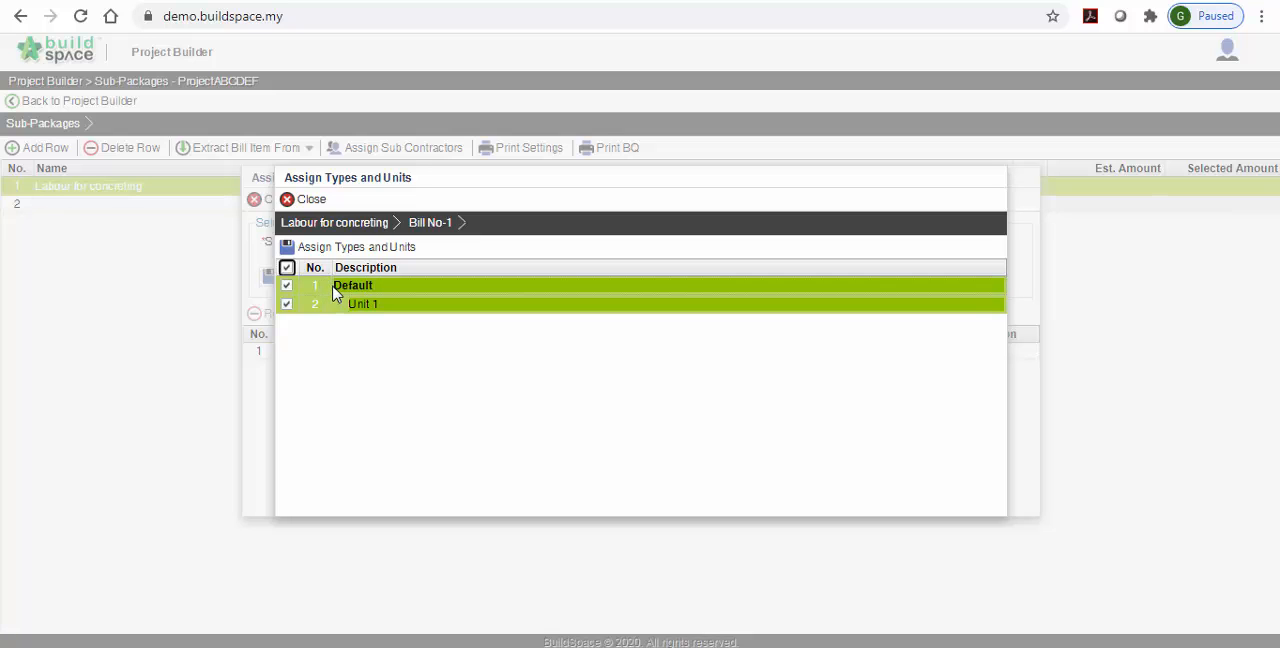
click(356, 247)
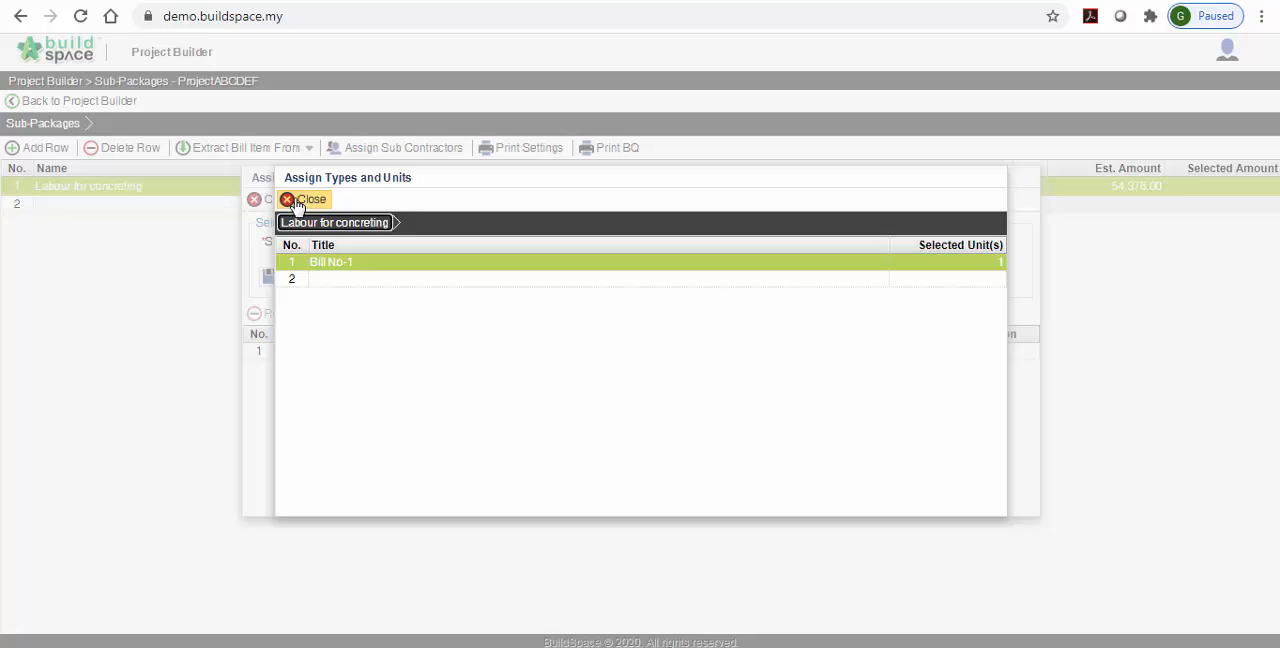
click(306, 199)
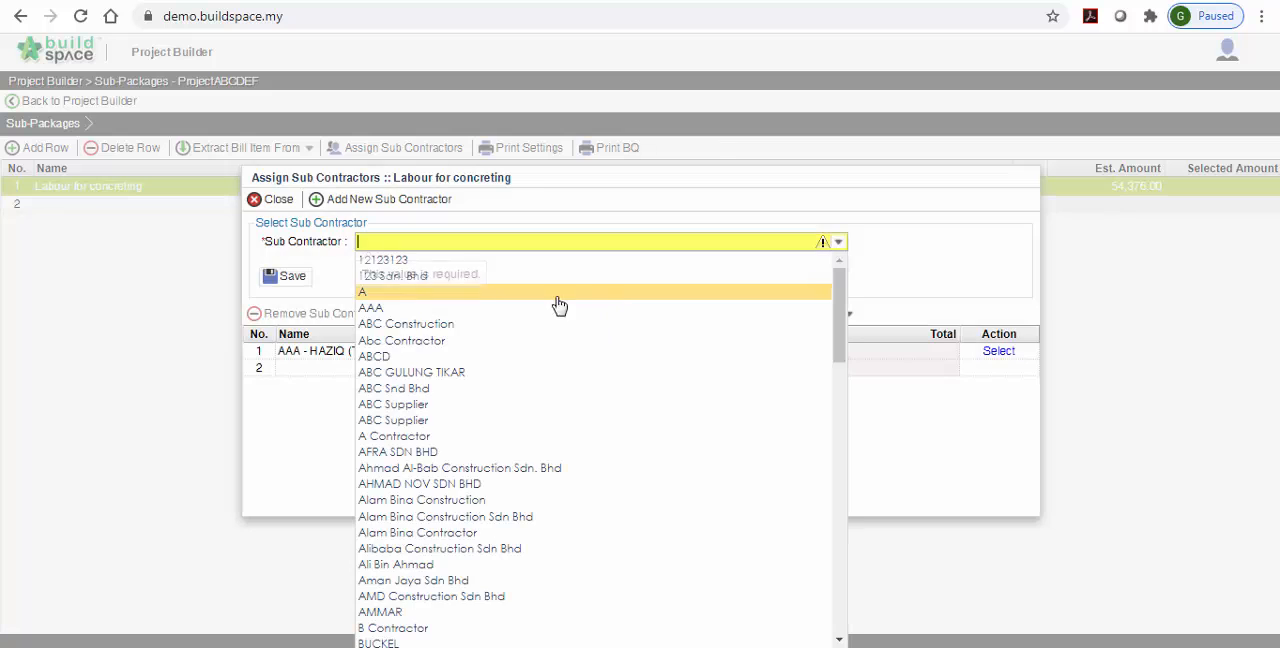
Add Abc Contractor as a subcontractor alongside AAA - HAZIQ.
click(401, 340)
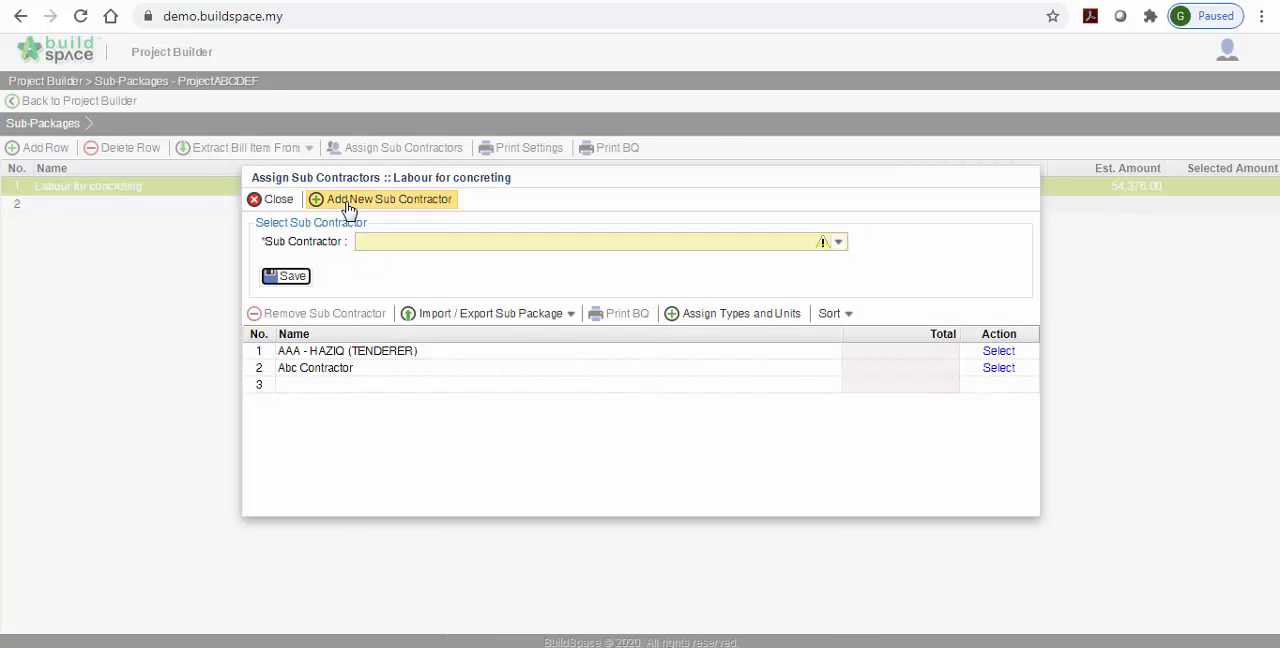
click(388, 199)
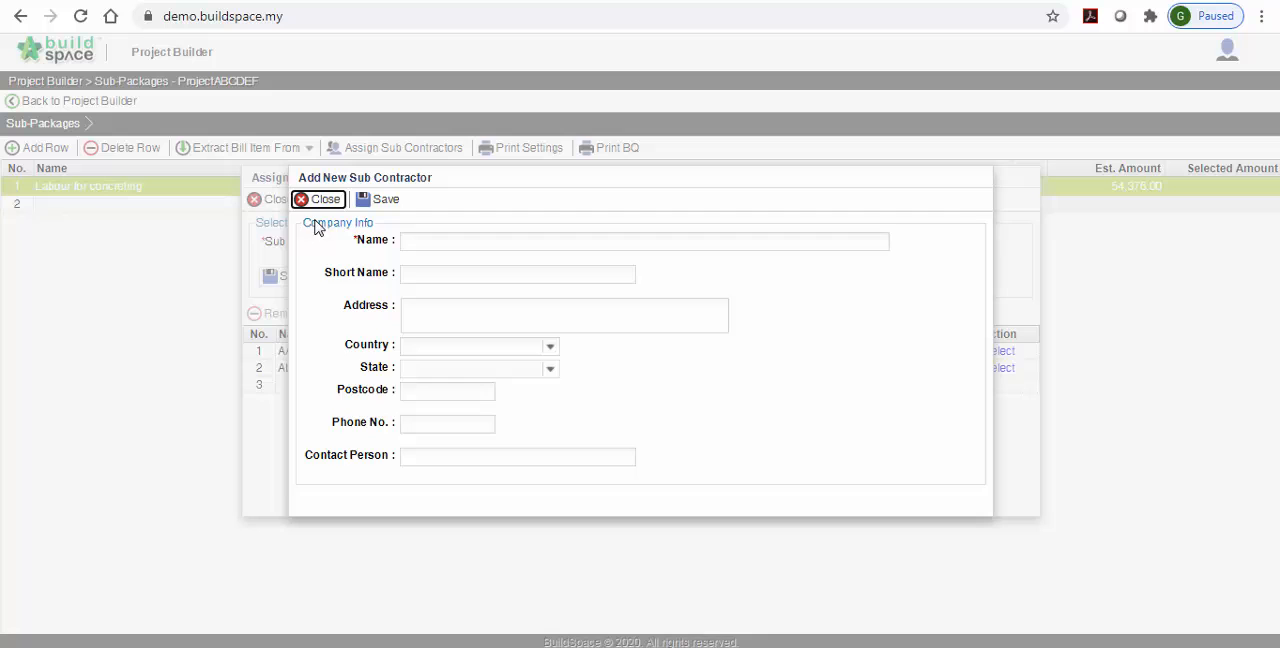
click(318, 199)
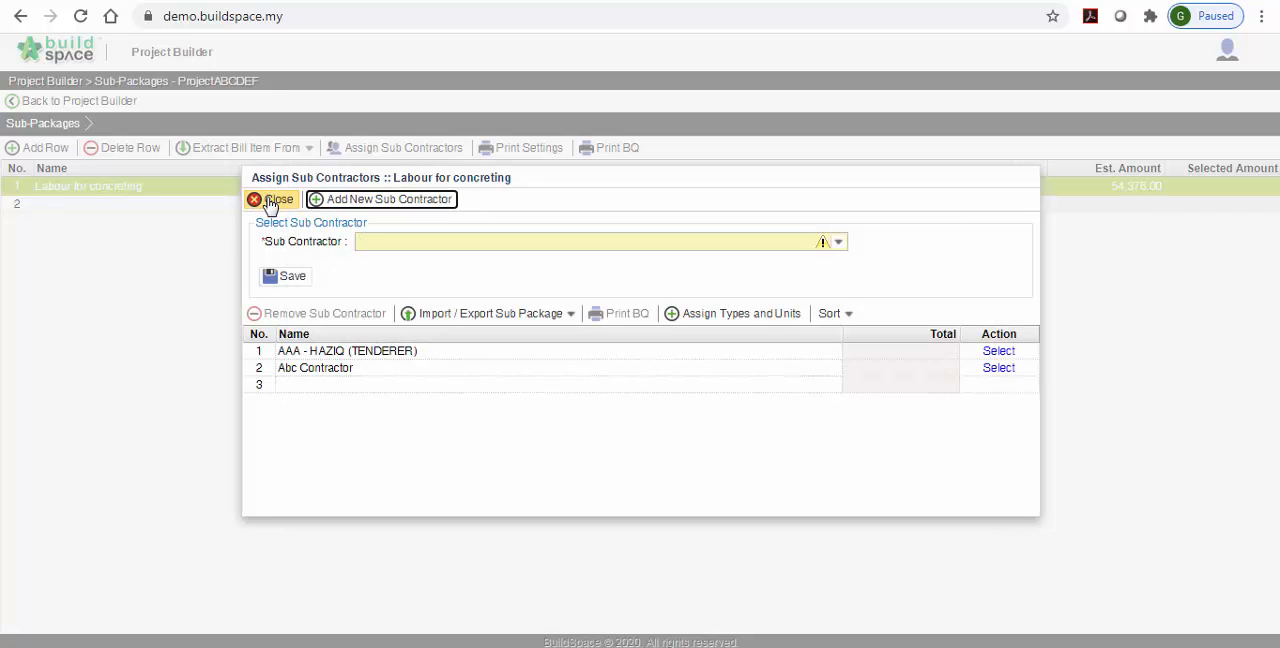
click(272, 199)
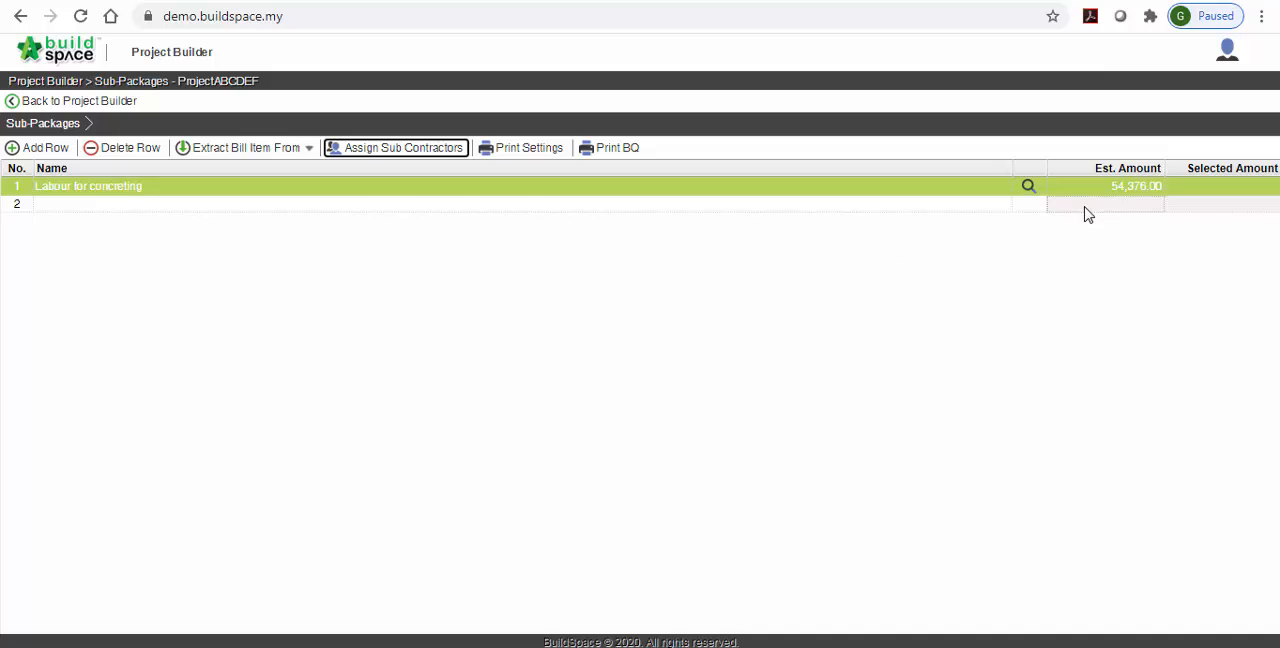
click(1105, 203)
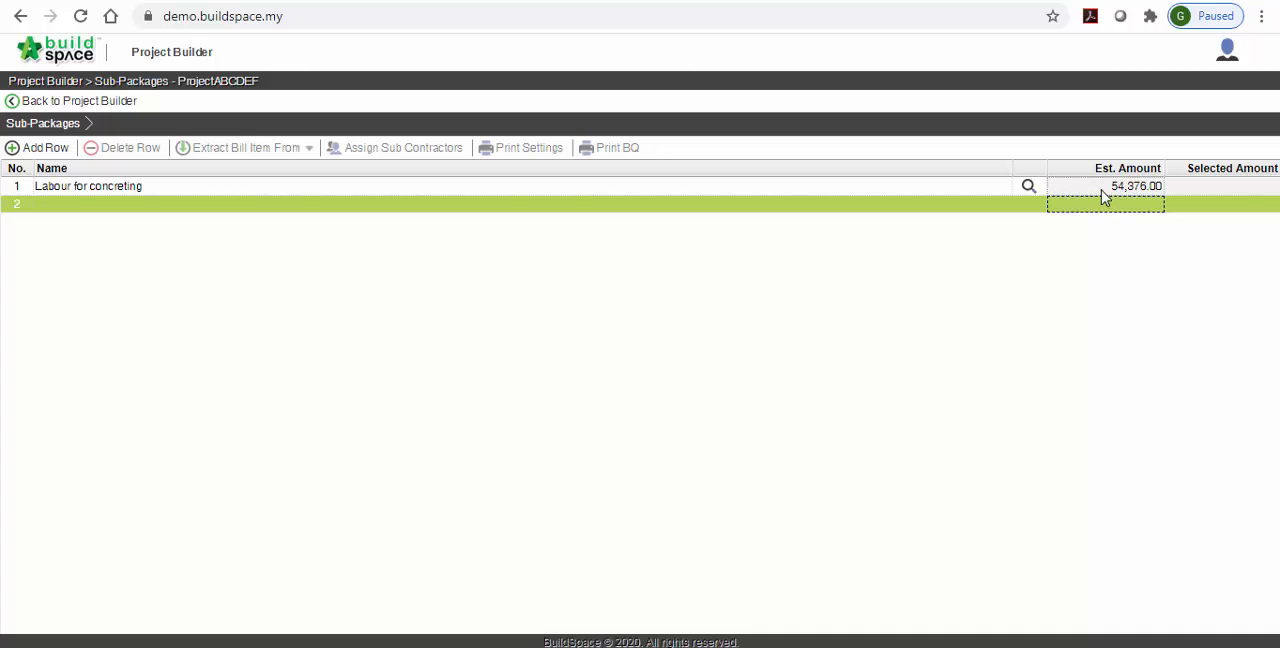
Review the labour resource breakdown and FRAME items at estimated rate 28.00.
click(1028, 186)
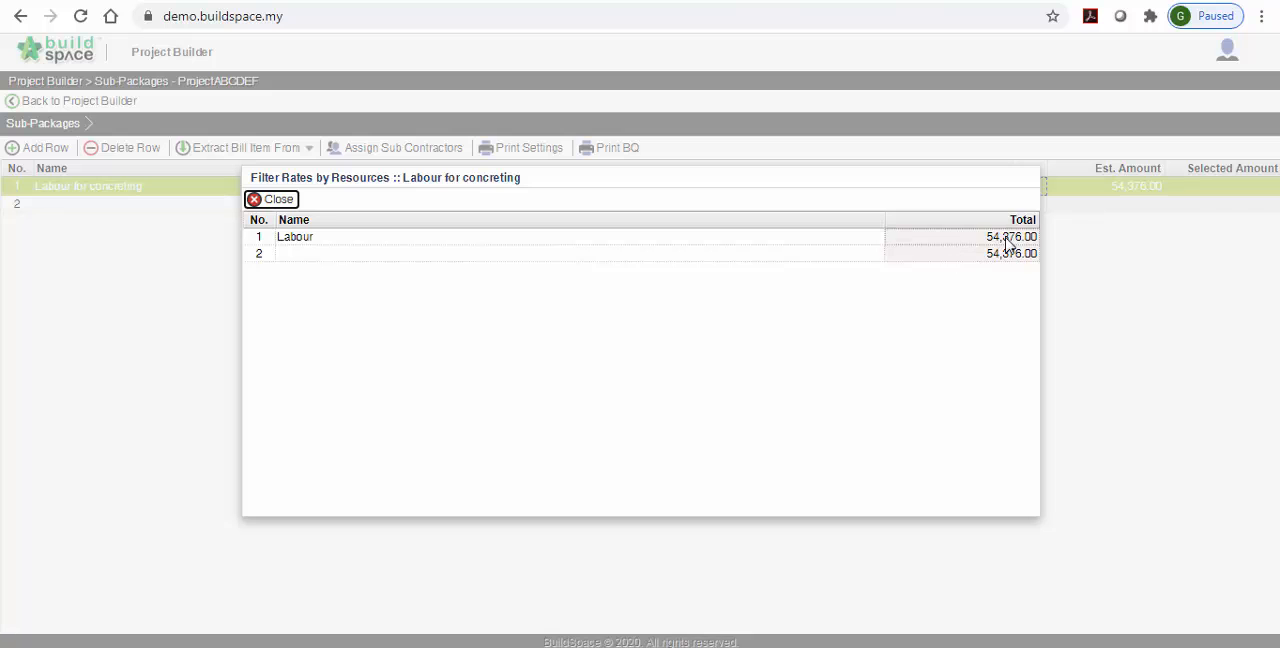
click(271, 199)
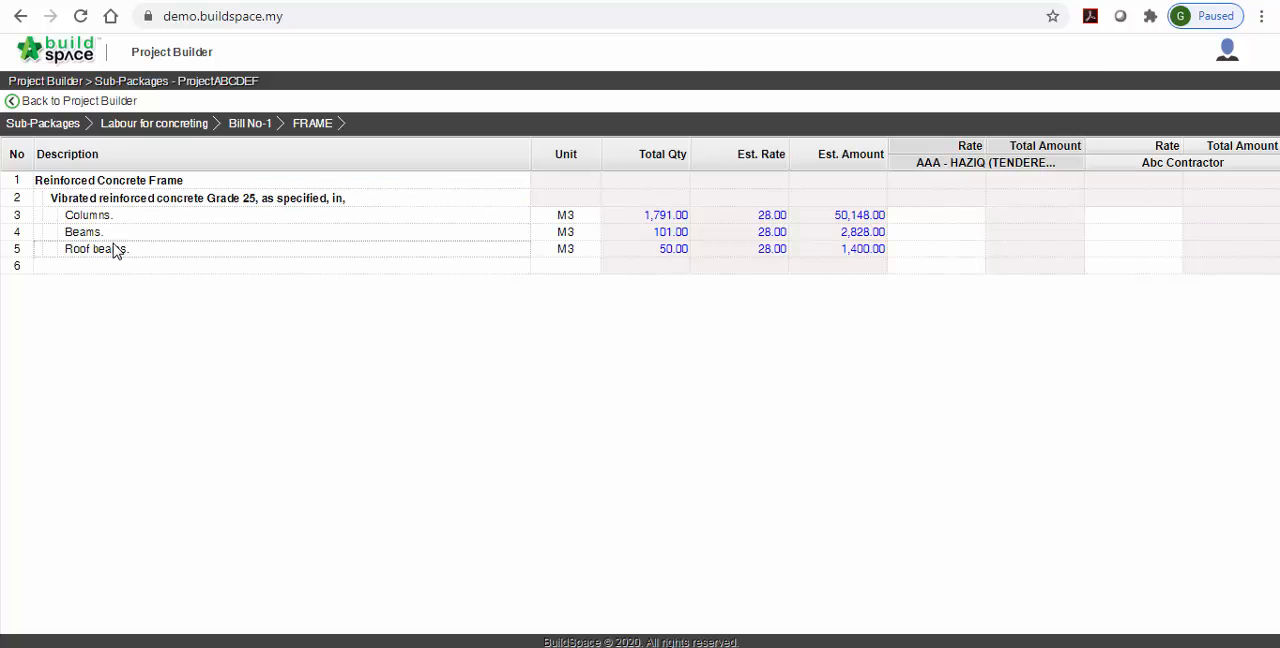
mouse_move(643, 311)
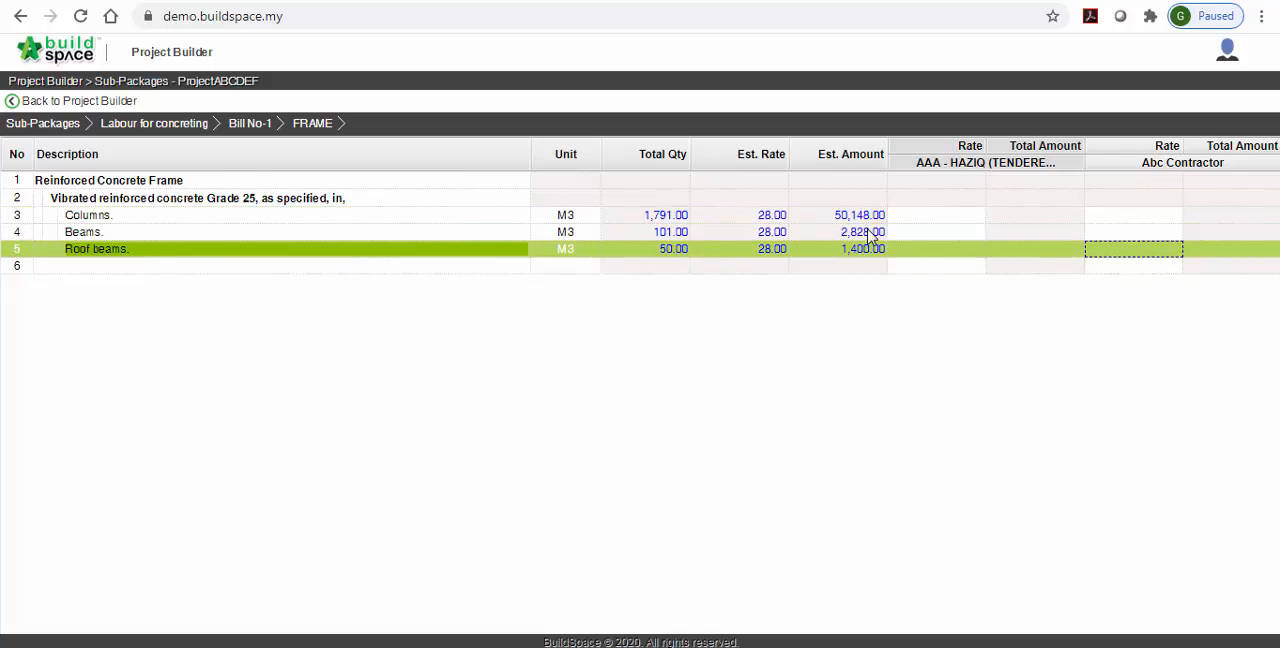
mouse_move(249, 123)
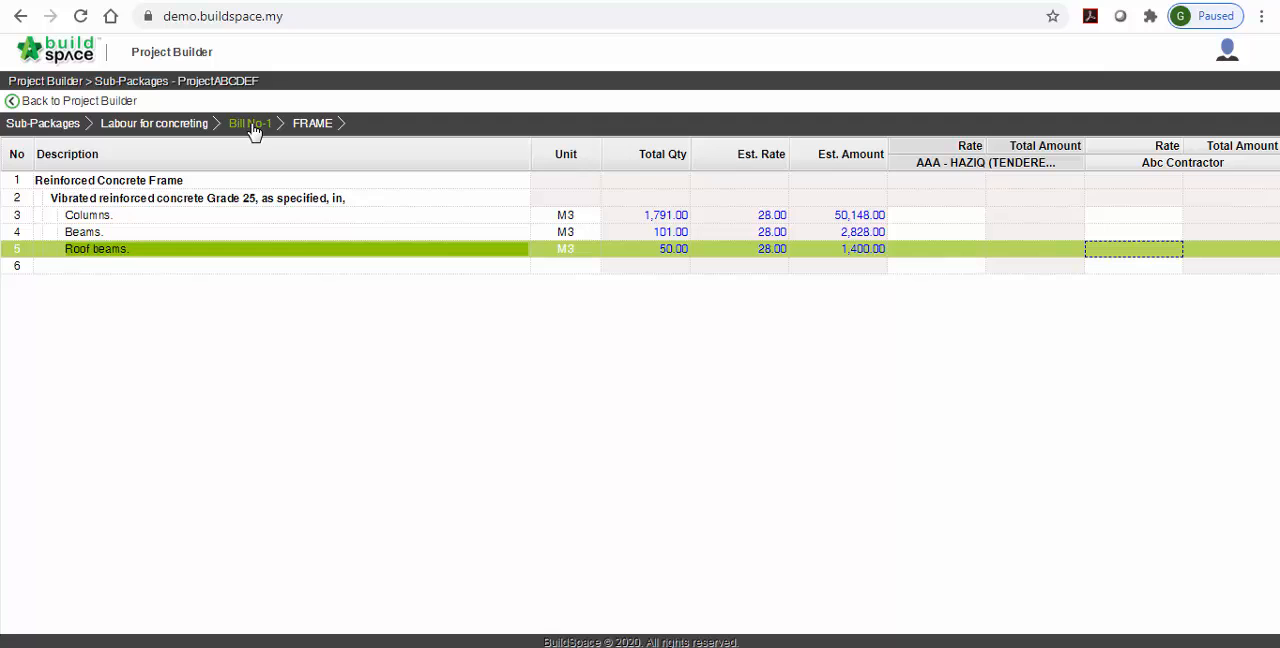
click(250, 123)
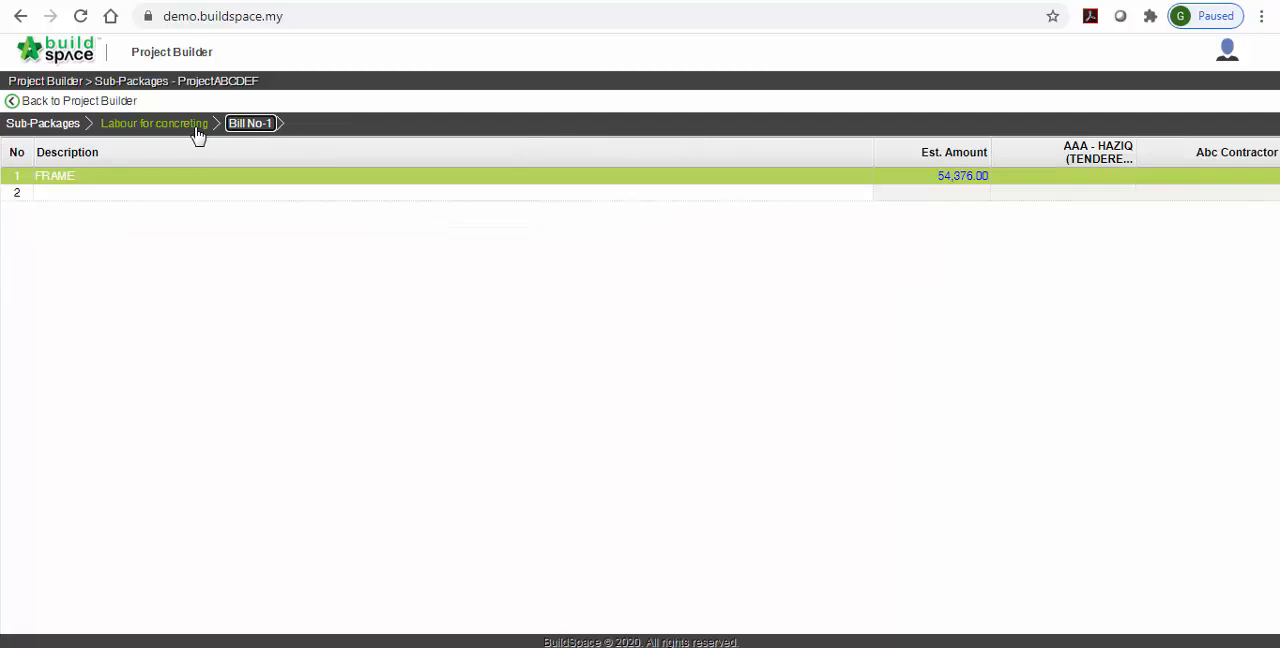
click(42, 123)
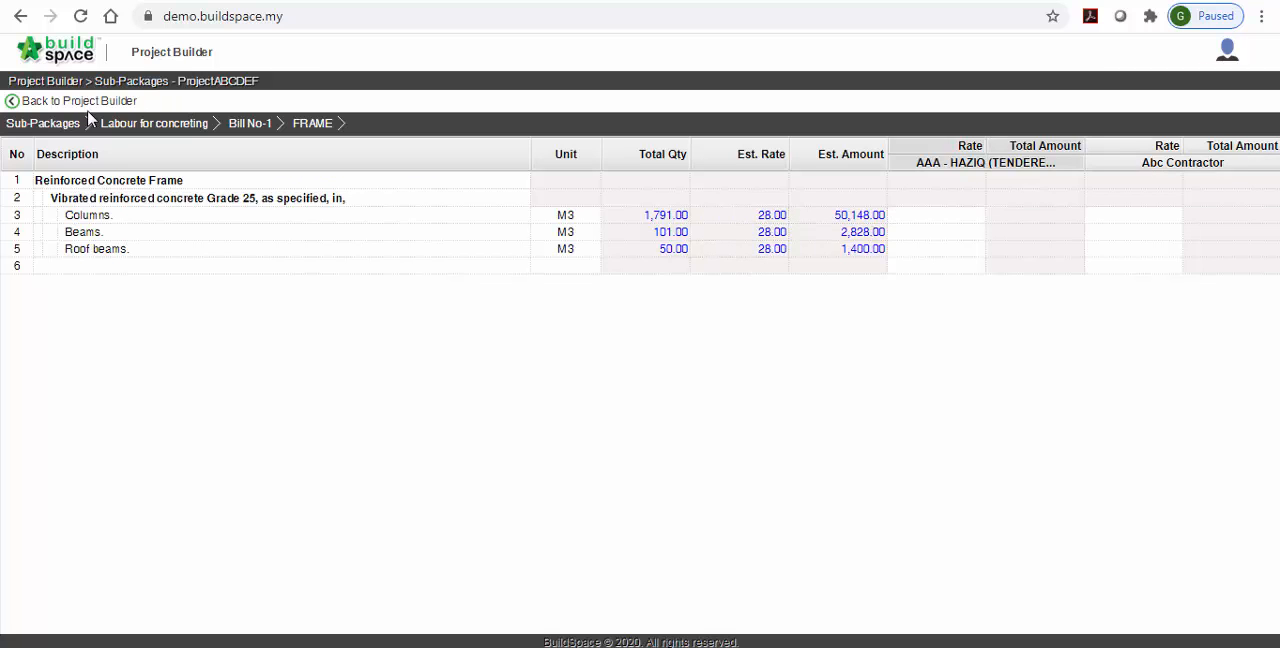
click(78, 100)
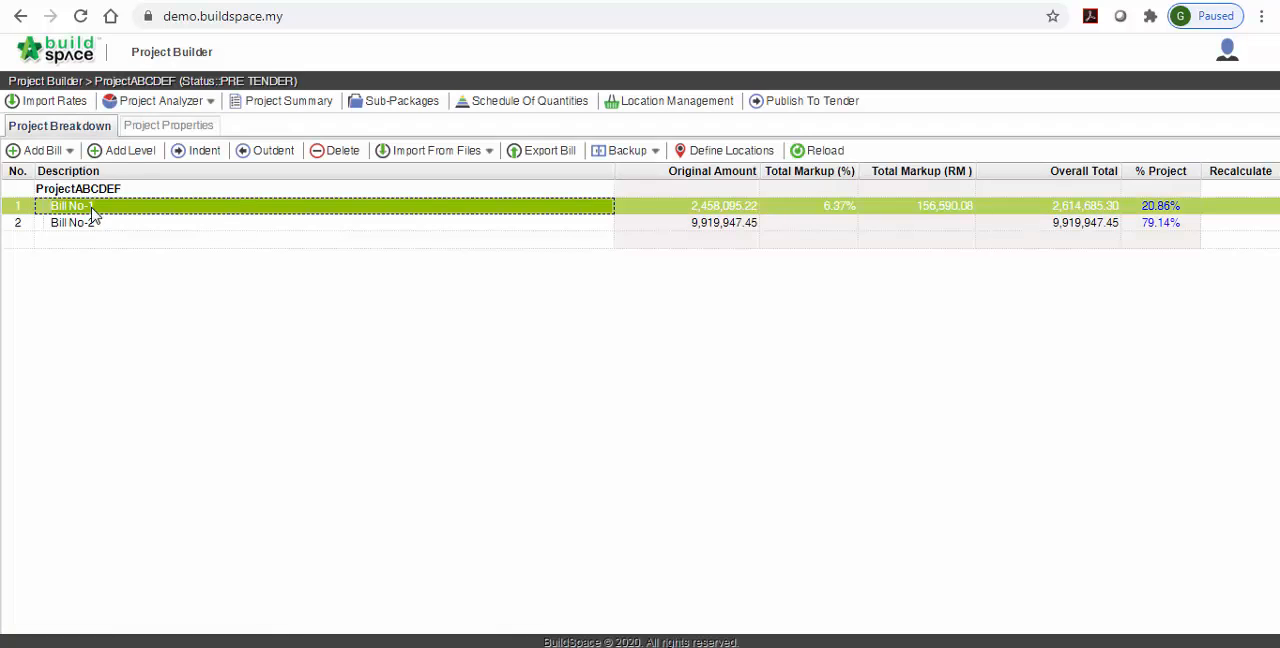
Inspect Bill No-1's Columns build-up, confirming Labour concrete at 28.00 within 347.00 total.
double_click(68, 206)
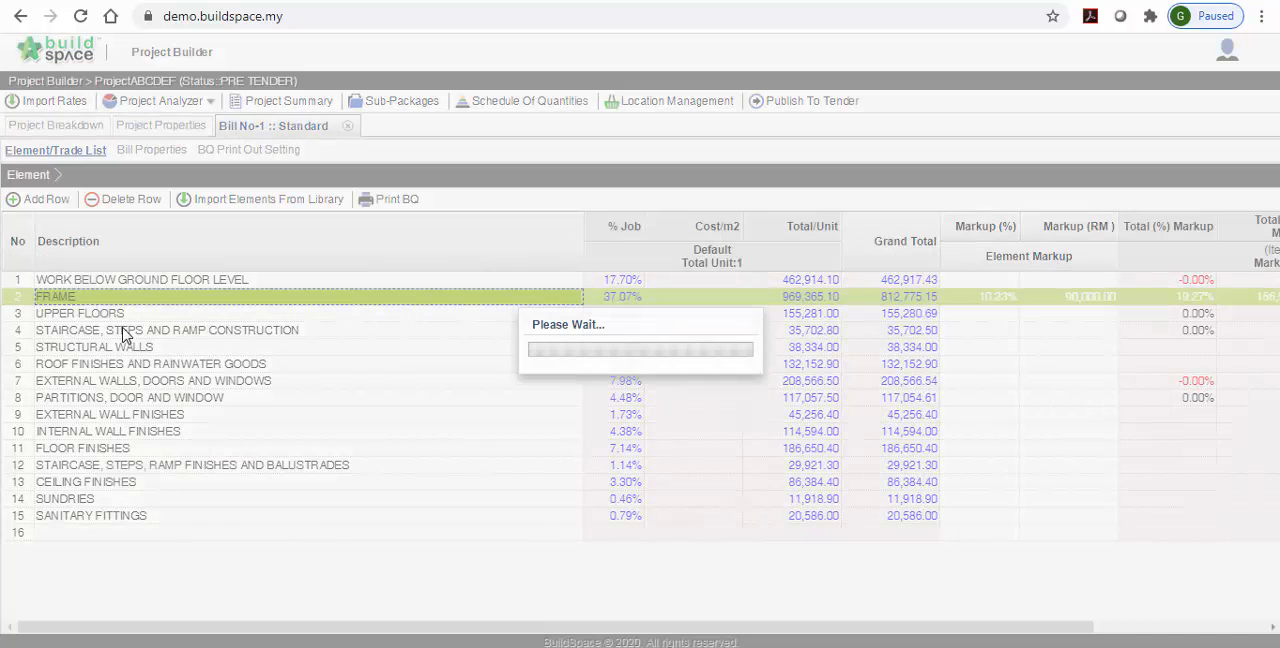
double_click(54, 296)
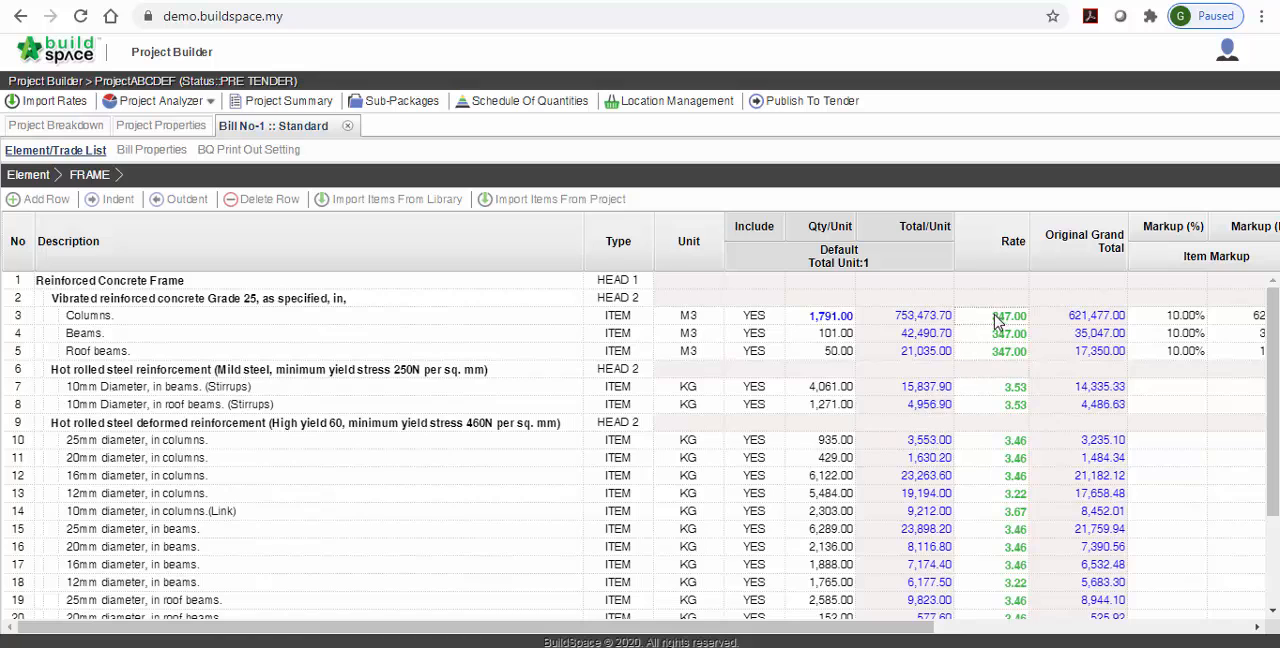
mouse_move(997, 351)
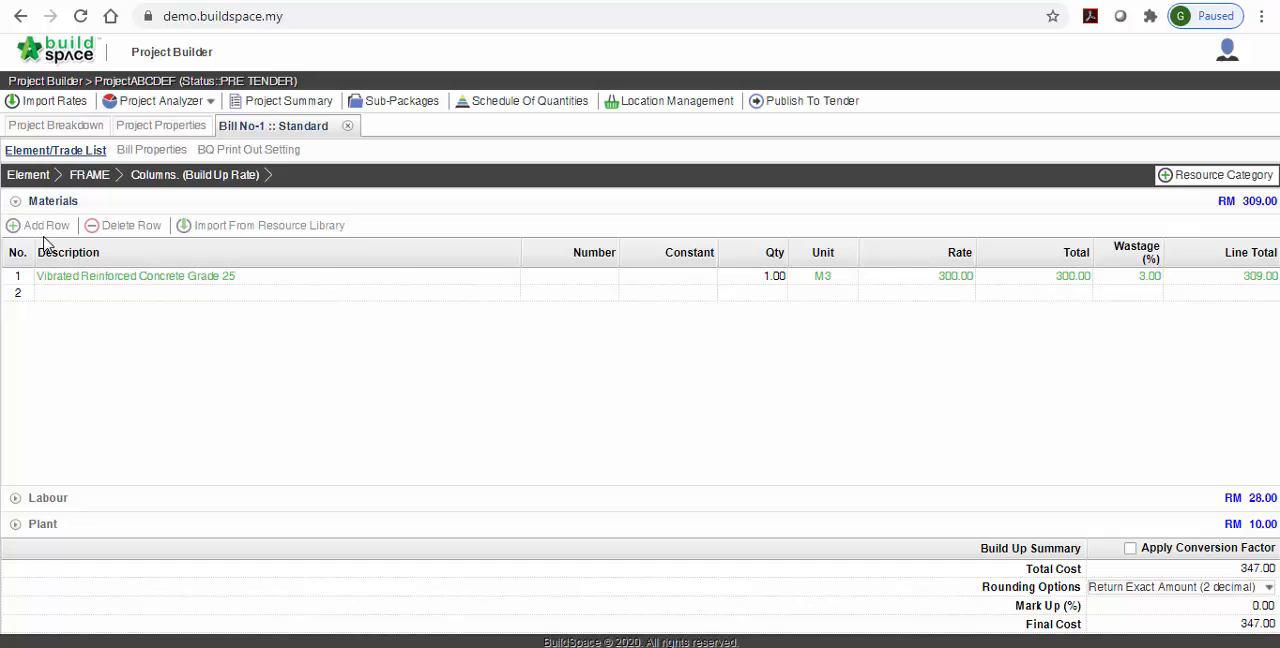
click(42, 523)
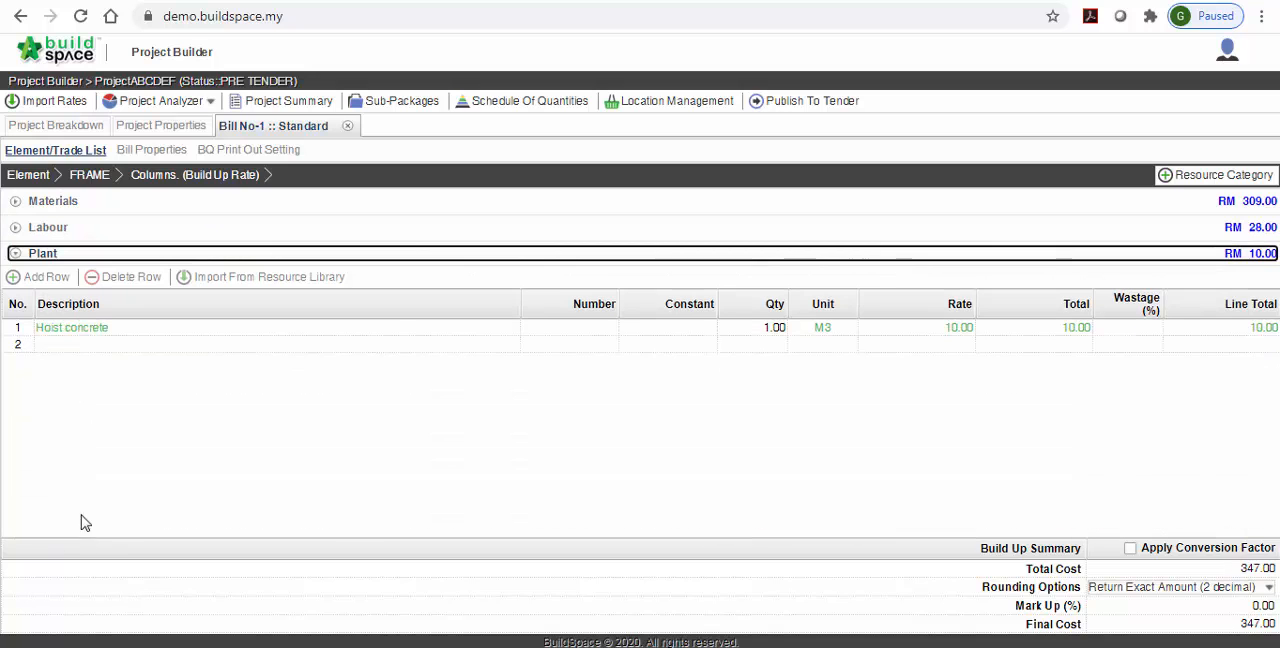
click(15, 227)
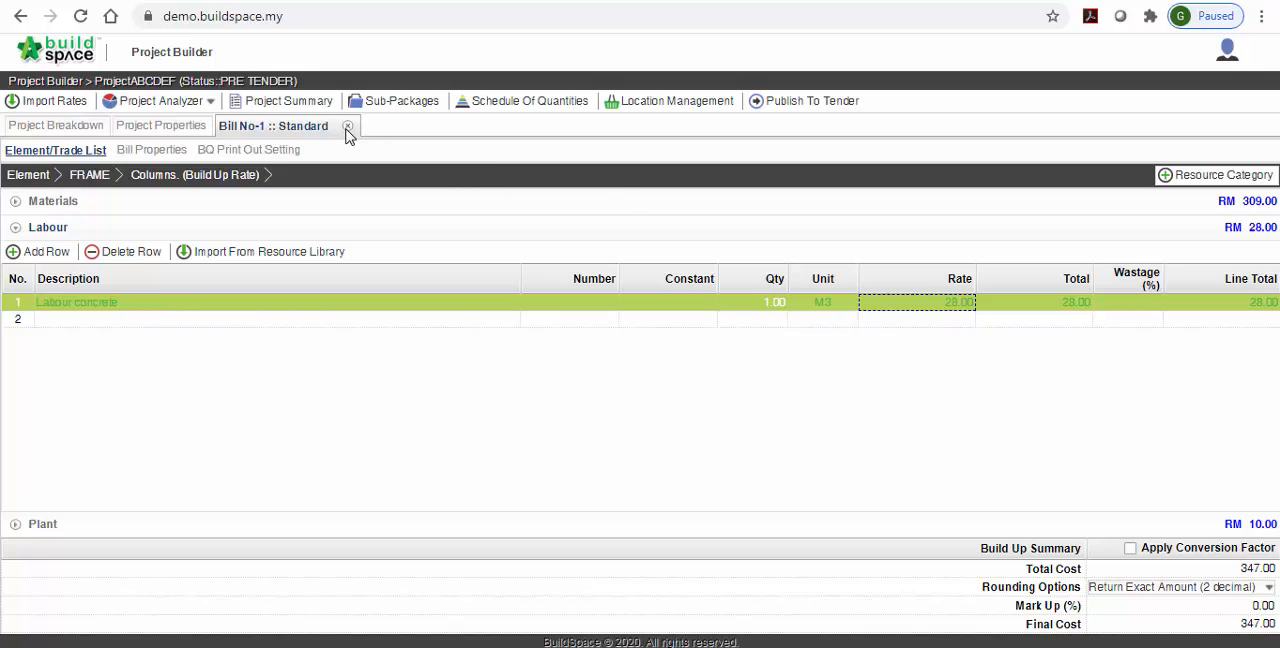
mouse_move(348, 126)
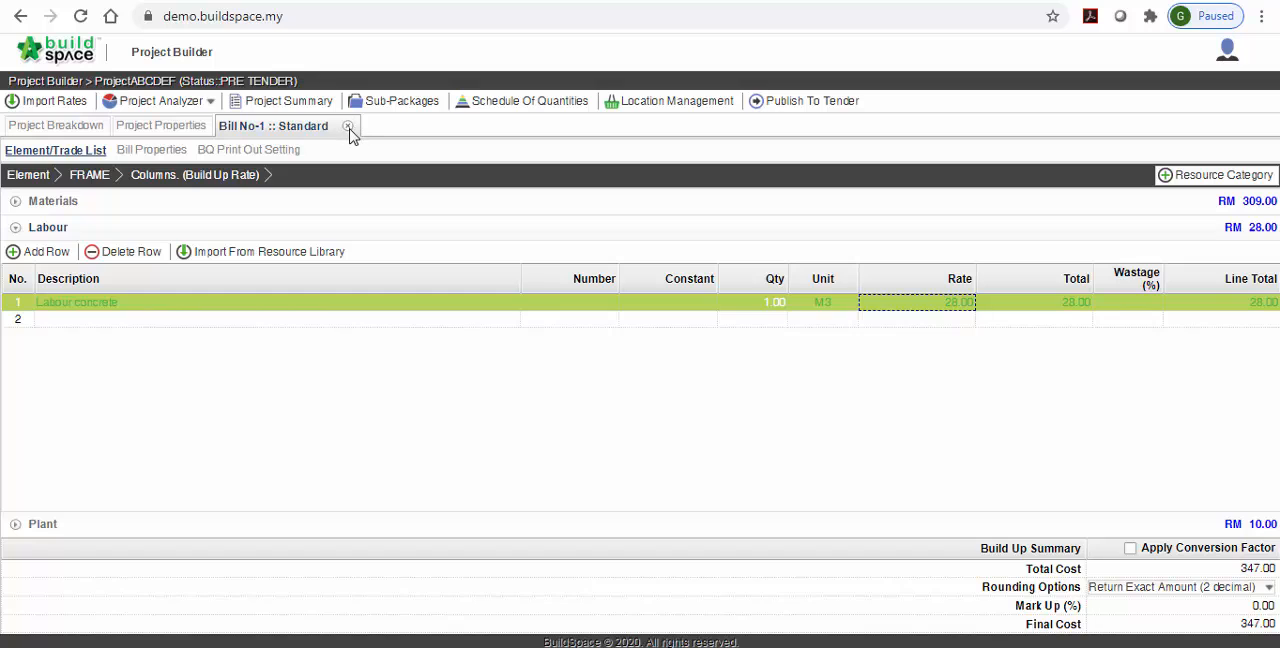
click(349, 126)
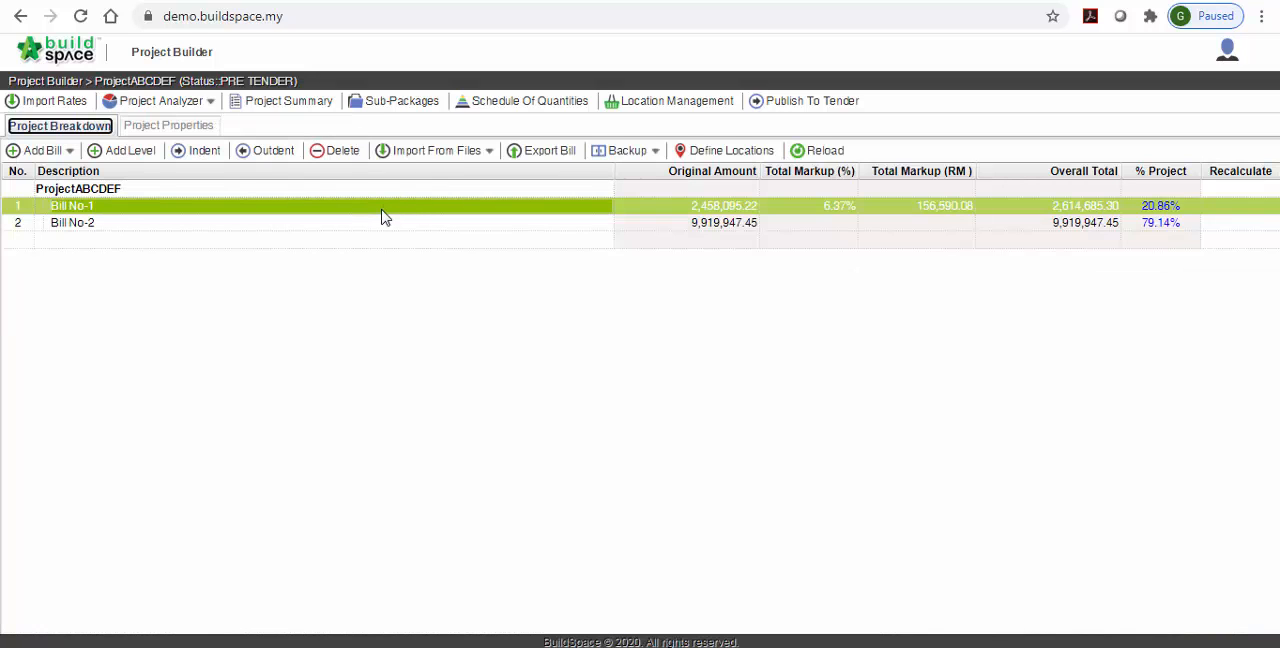